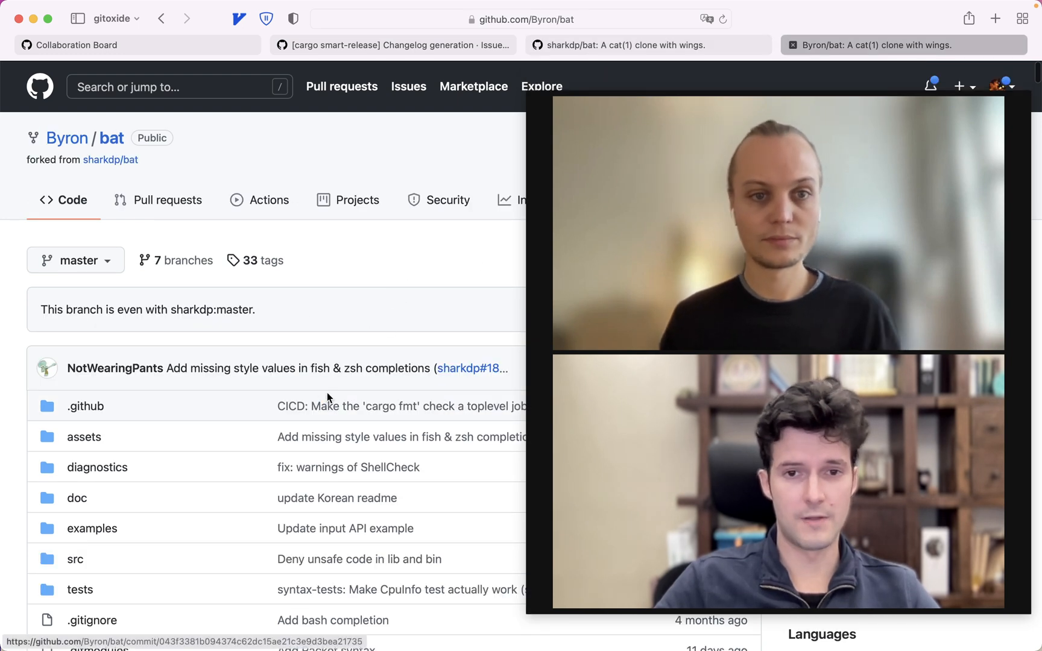
pyautogui.moveTo(369, 390)
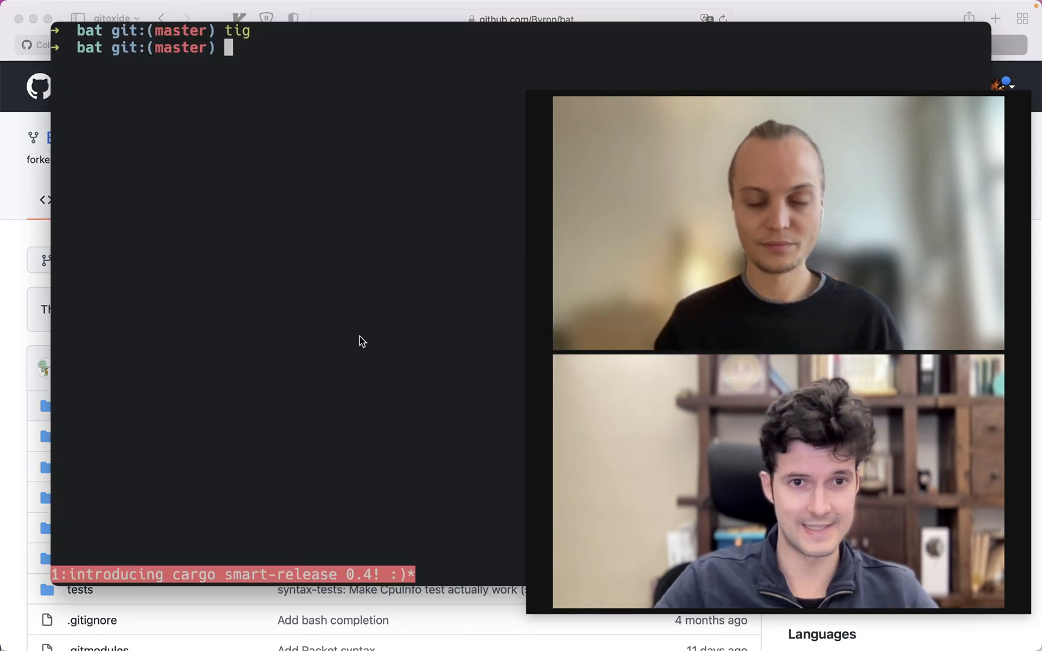
# - Run cargo smart-release as a dry run in the bat repository
pyautogui.write('cargo sm')
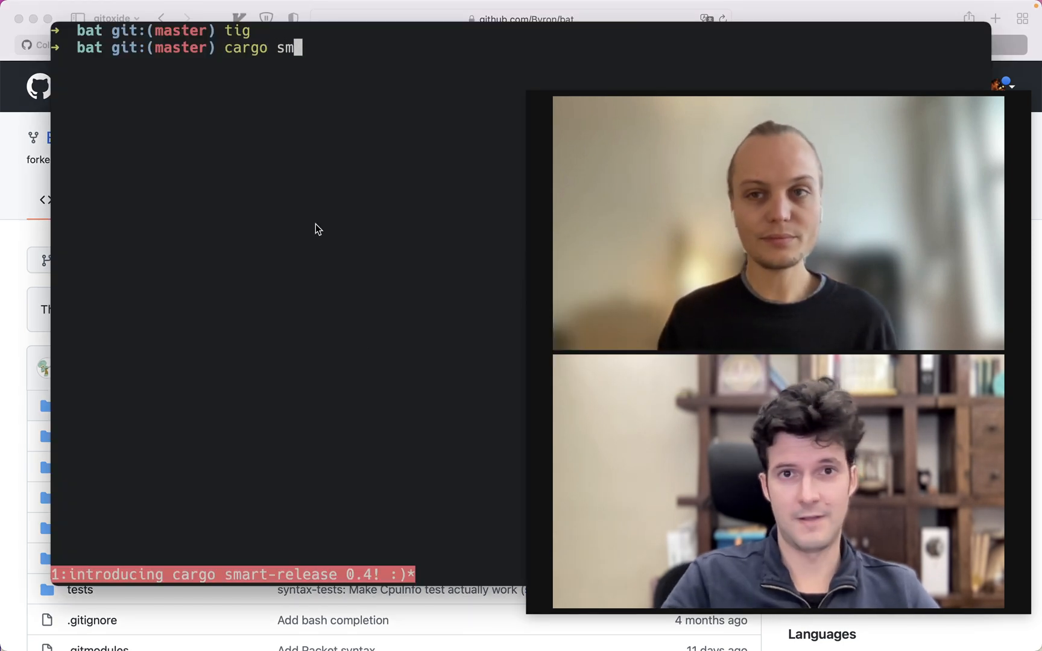
pyautogui.write('art-release')
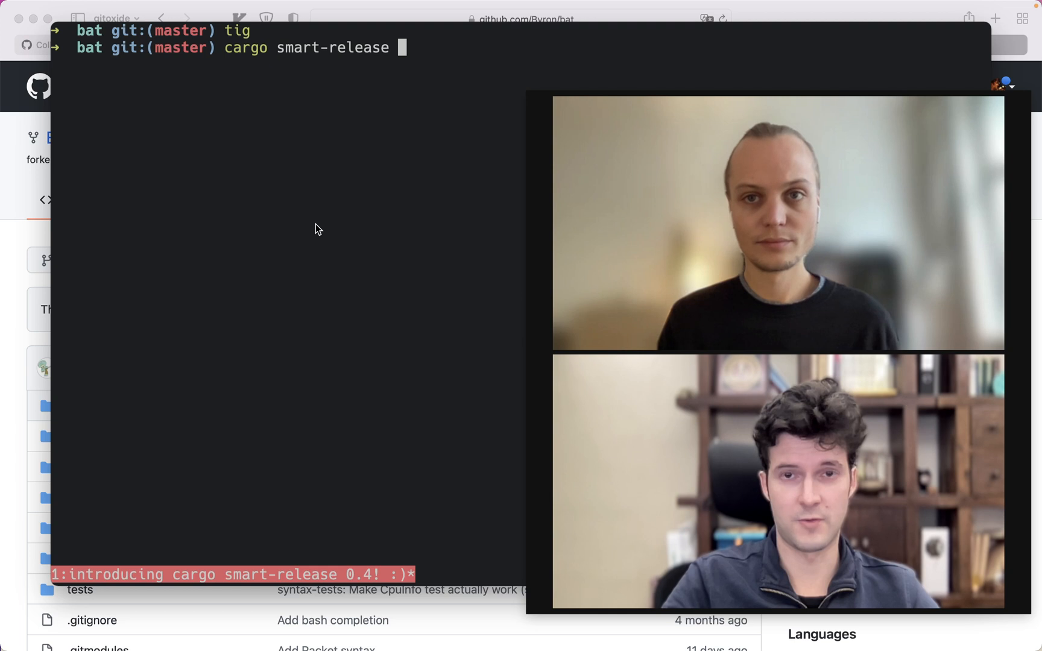
pyautogui.press('enter')
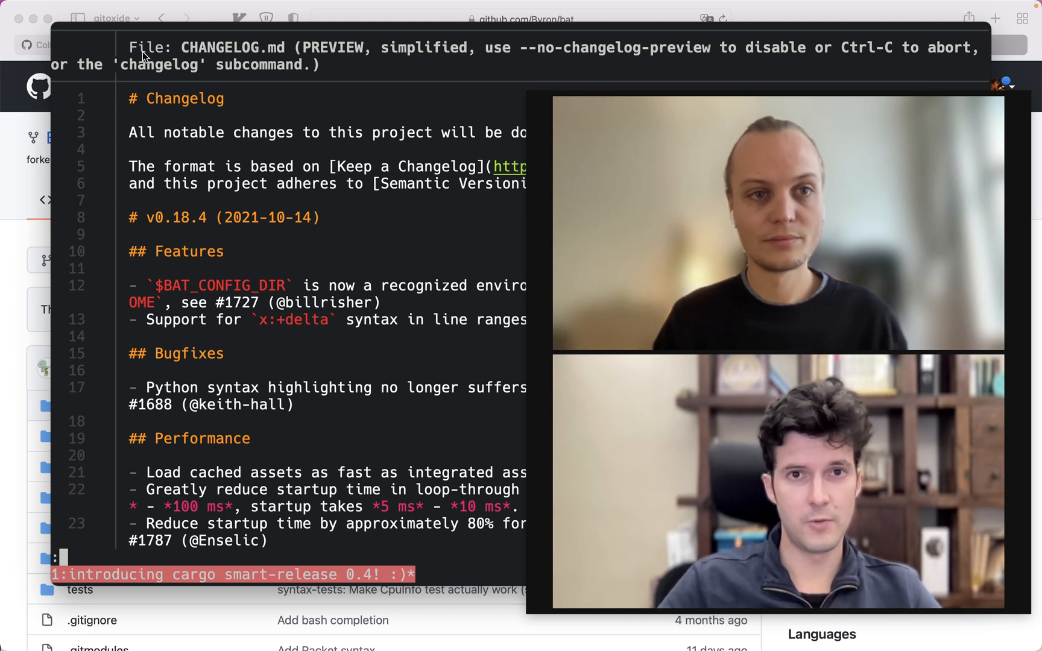
pyautogui.moveTo(200, 159)
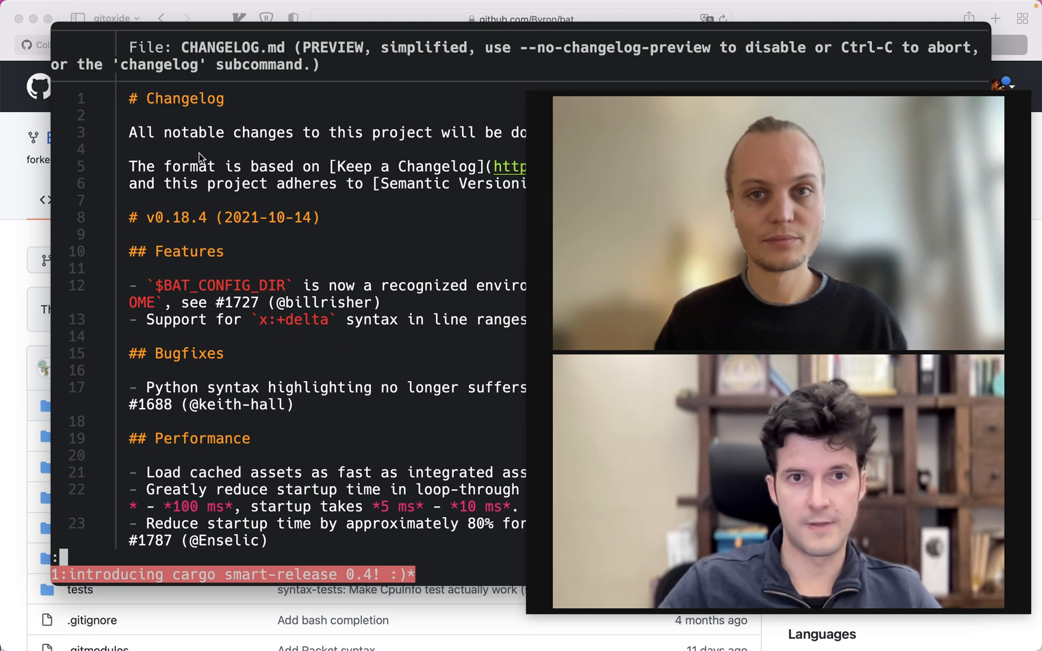
# - Switch away from the terminal to another application via the app switcher
pyautogui.press('cmd+tab')
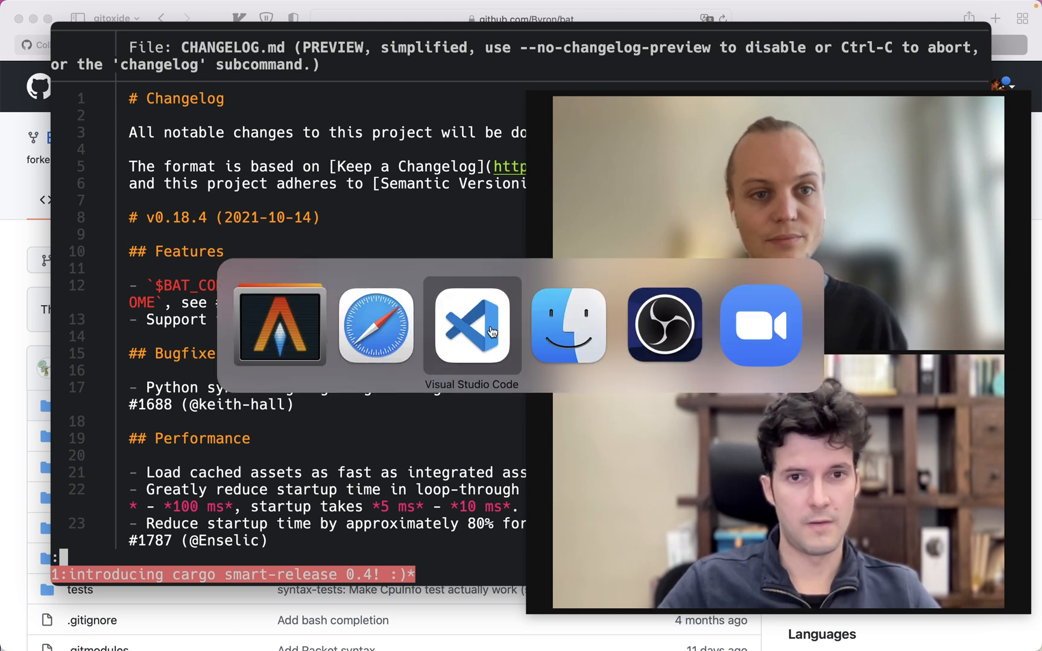
# - Review CHANGELOG.md with its Markdown preview in Visual Studio Code, then return to the terminal
pyautogui.click(471, 324)
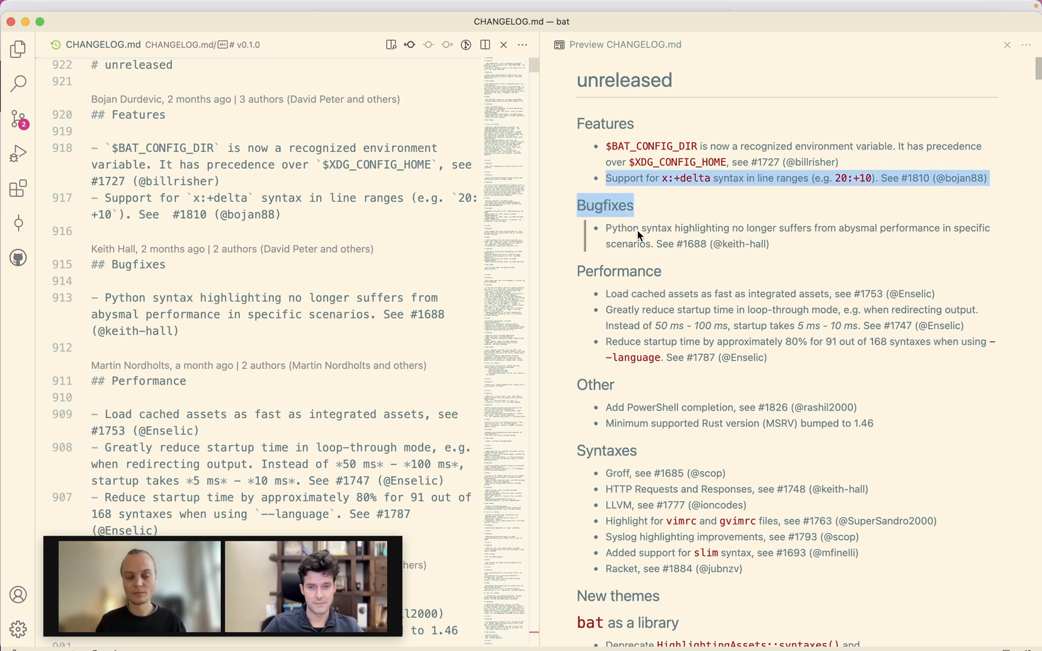
pyautogui.press('cmd+tab')
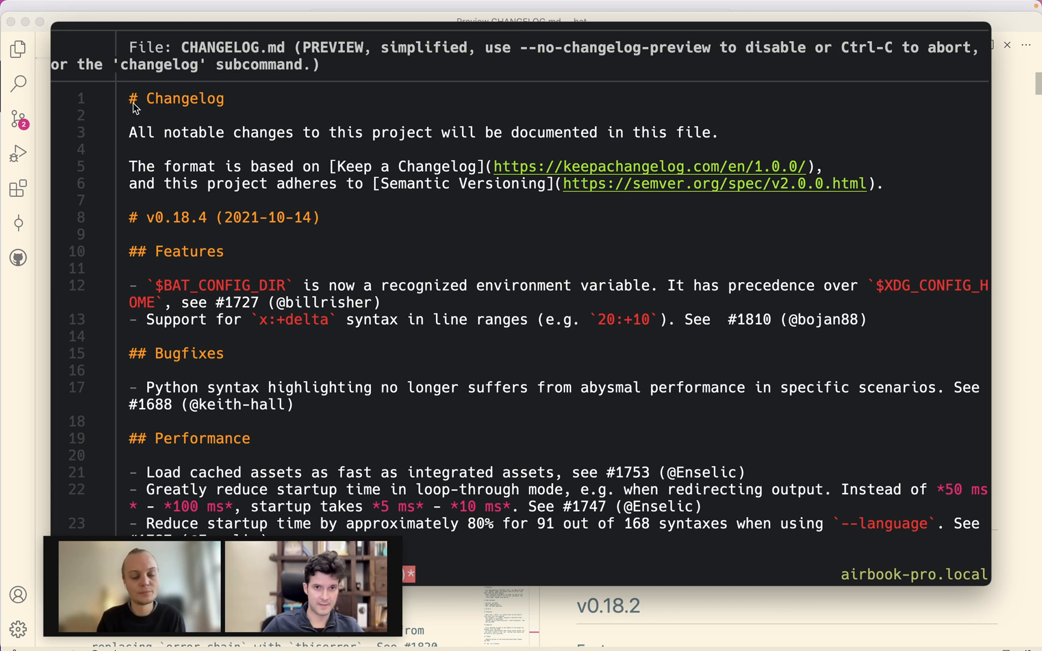
pyautogui.moveTo(303, 219)
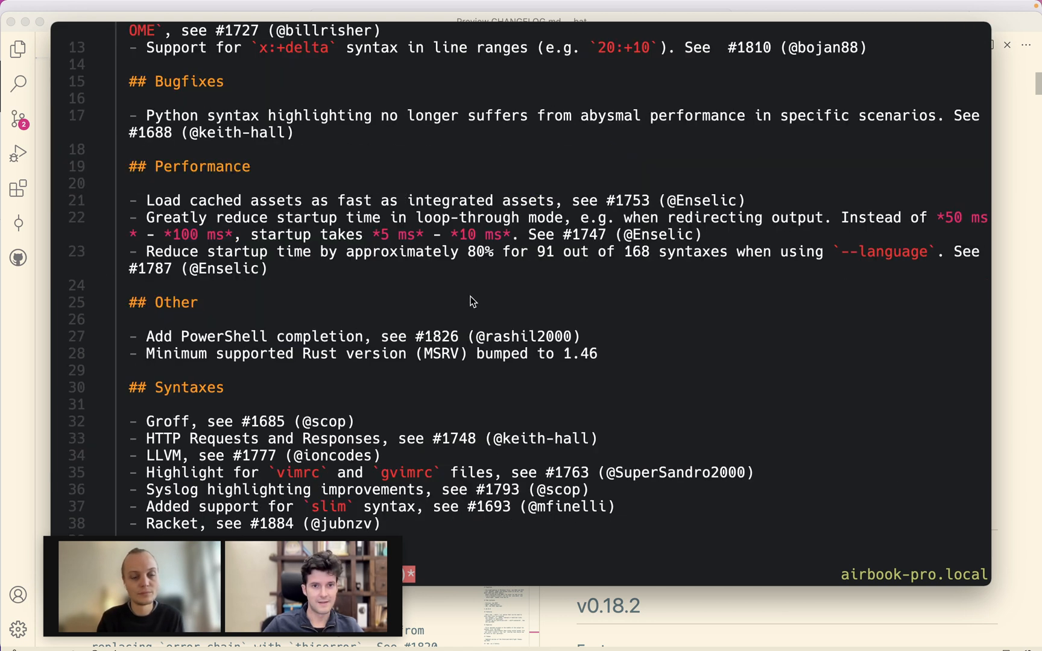
# - Scroll the changelog preview to its end and finish the dry run reporting bat v0.18.4
pyautogui.scroll(-3)
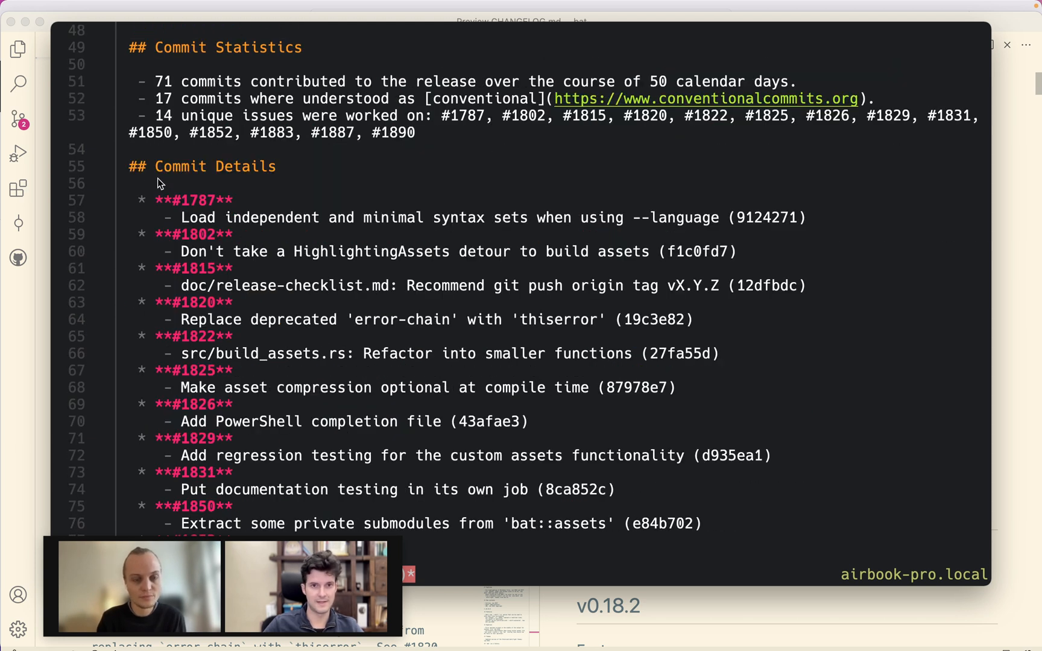
pyautogui.scroll(-3)
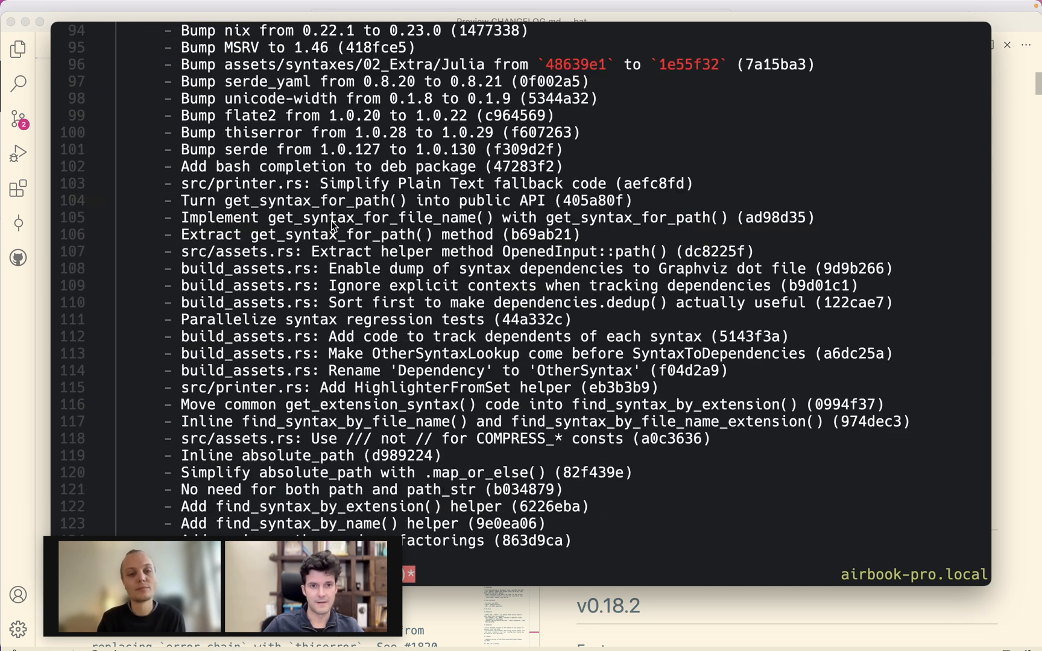
pyautogui.scroll(-3)
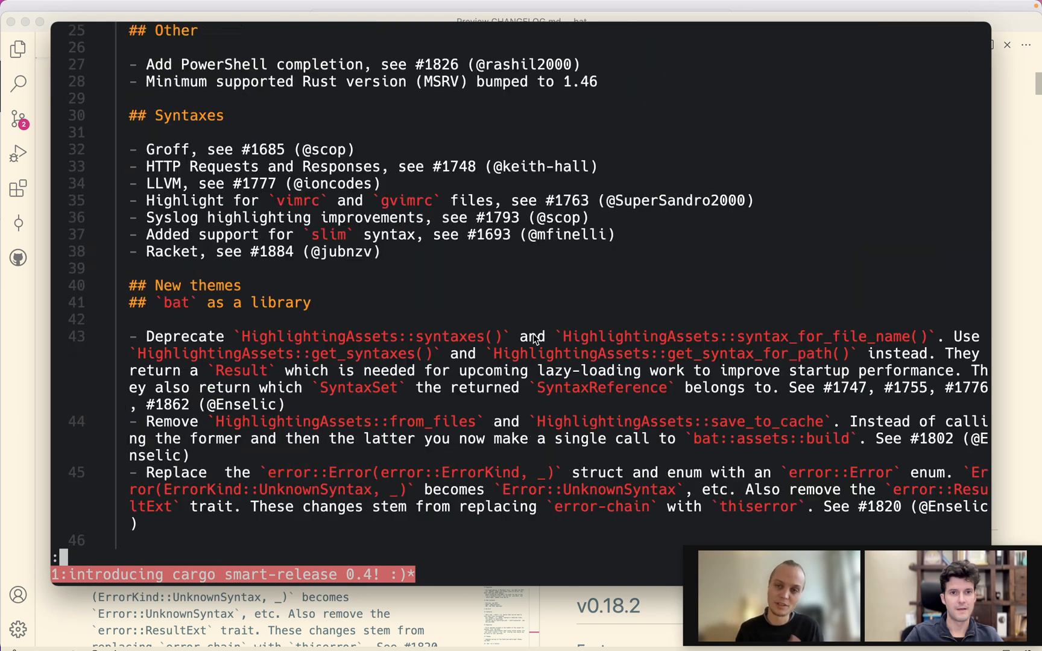
pyautogui.scroll(-3)
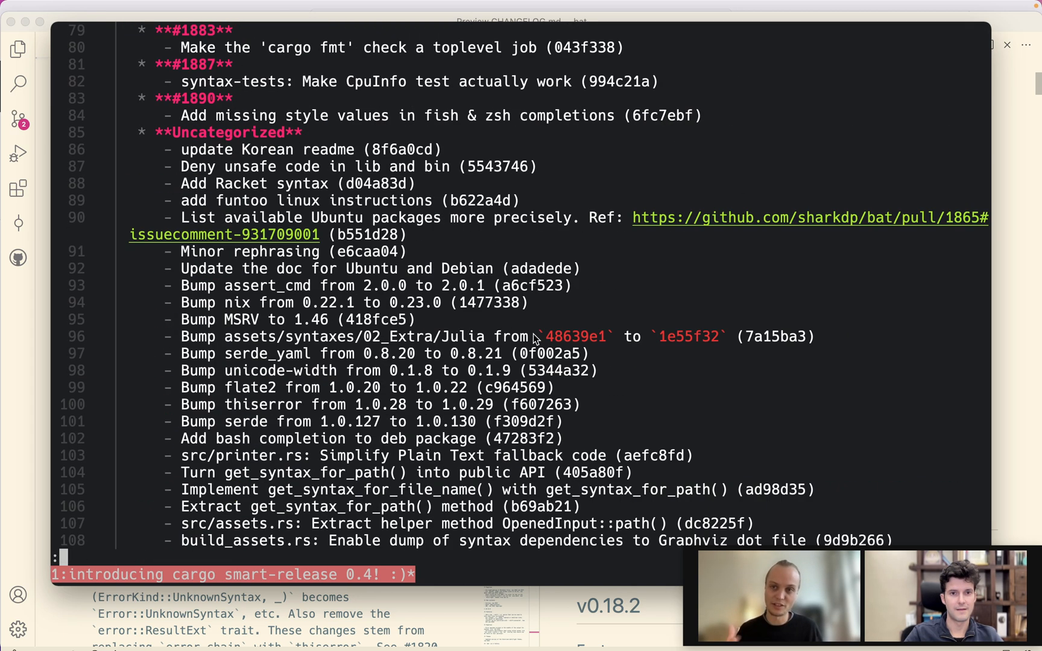
pyautogui.scroll(-3)
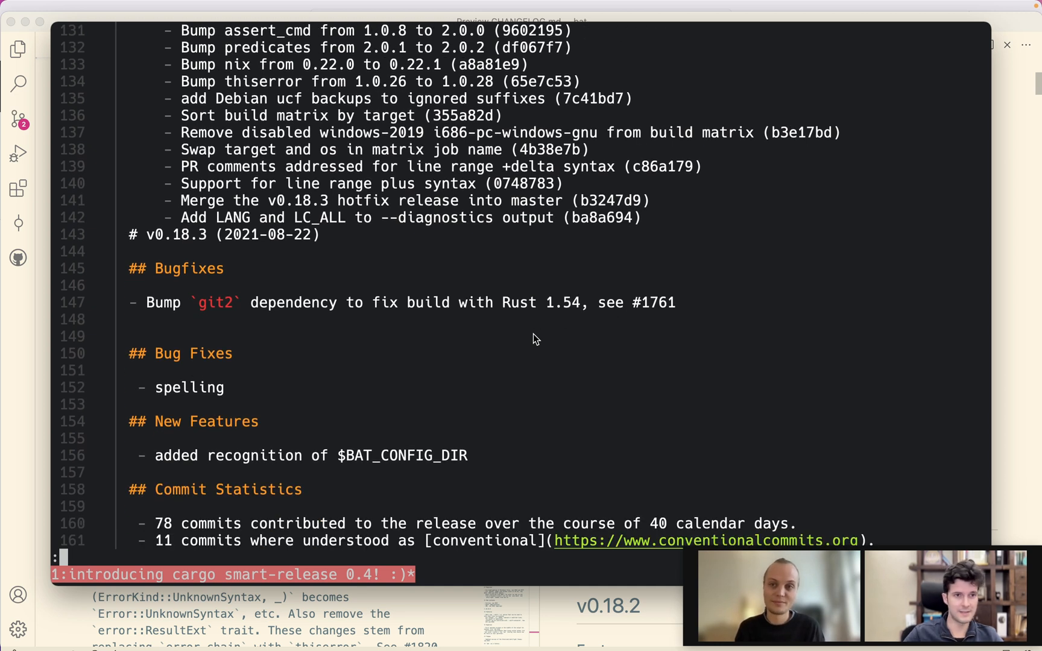
pyautogui.doubleClick(175, 269)
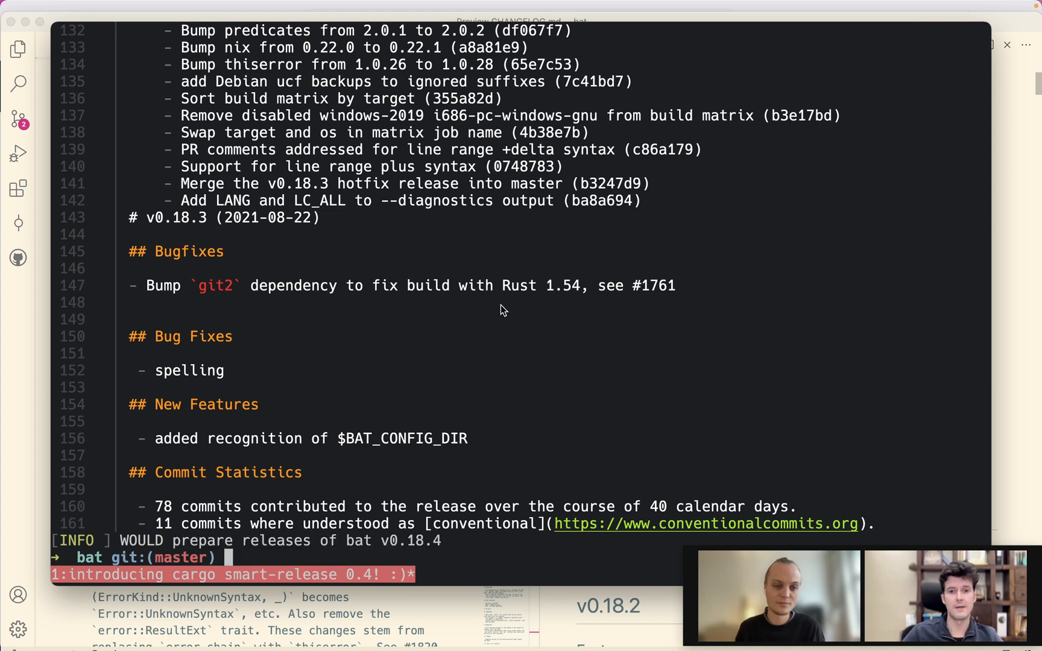
pyautogui.moveTo(342, 383)
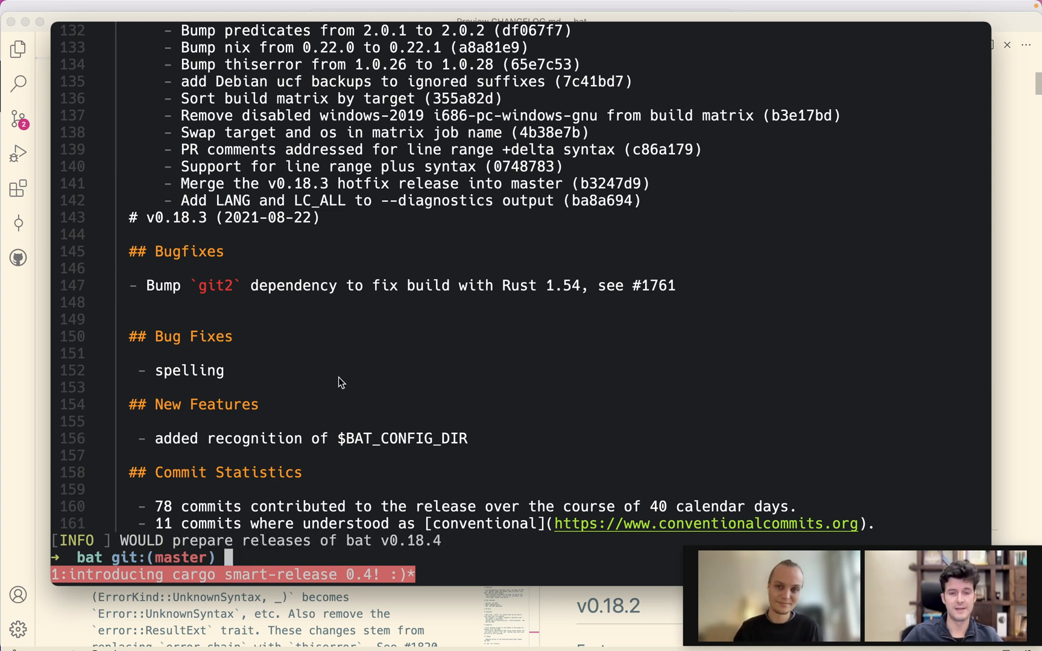
# - Check git status is clean, then rerun cargo smart-release to reopen the v0.18.4 changelog preview
pyautogui.write('gst')
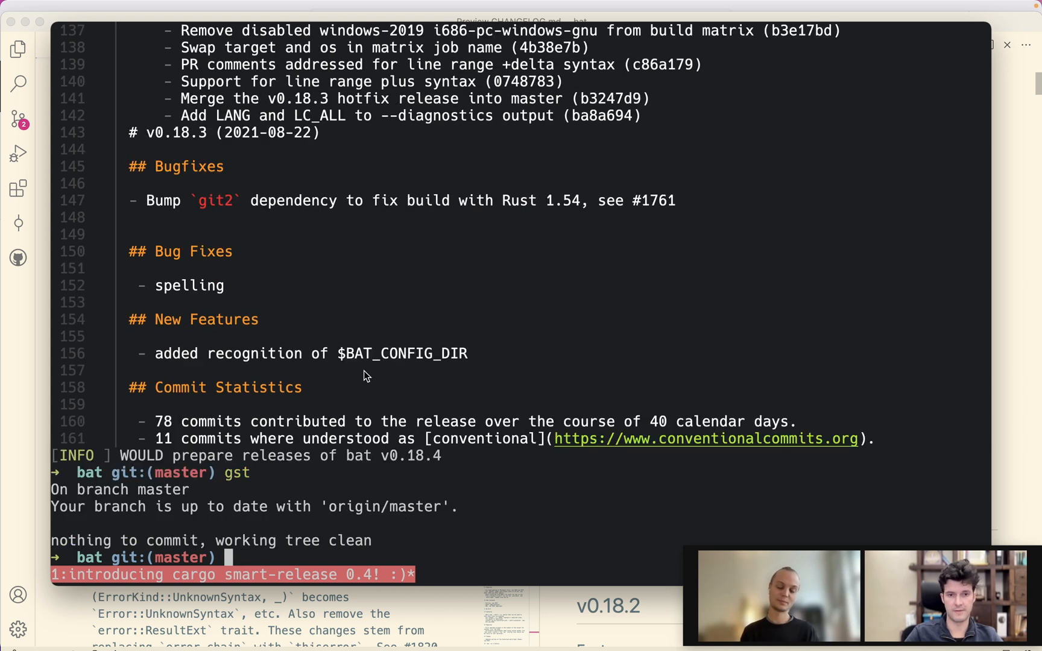
pyautogui.write('cargo smart-release')
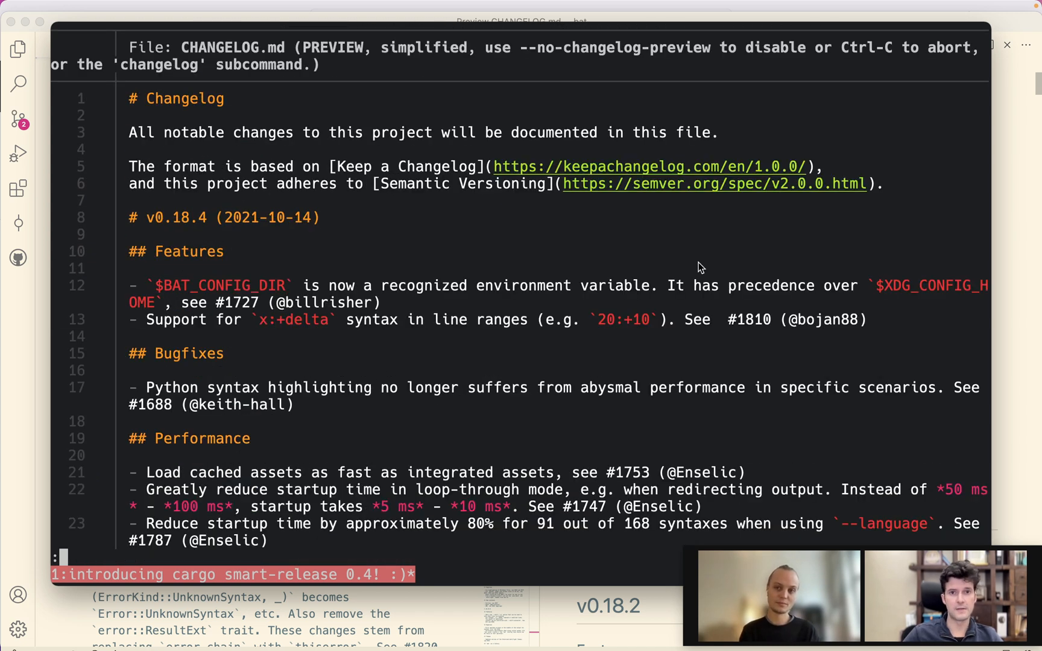
pyautogui.moveTo(123, 71)
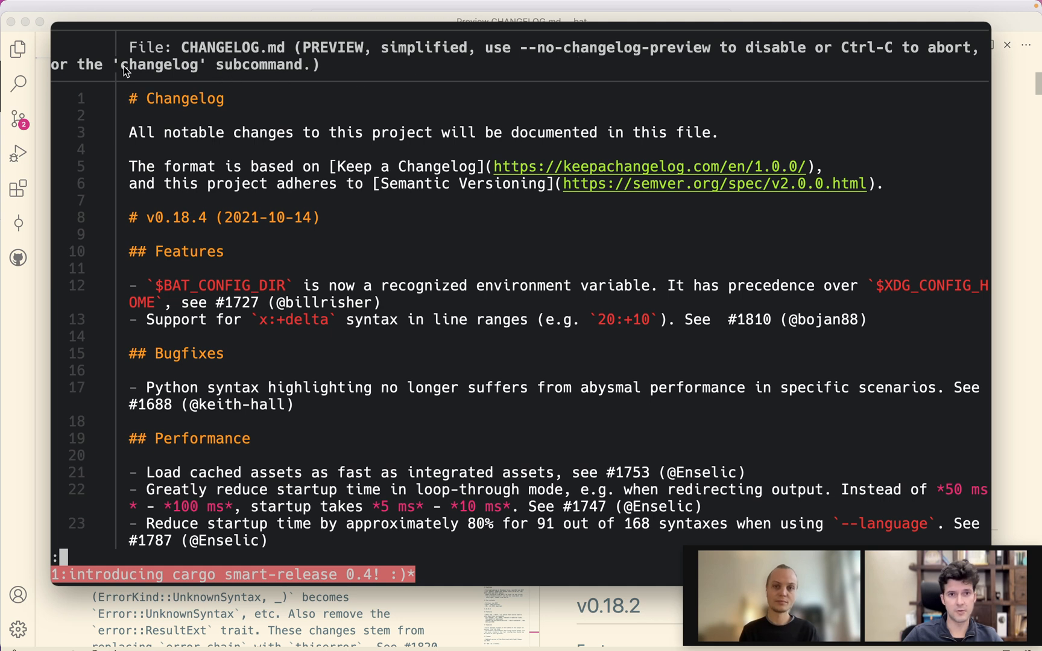
pyautogui.moveTo(474, 115)
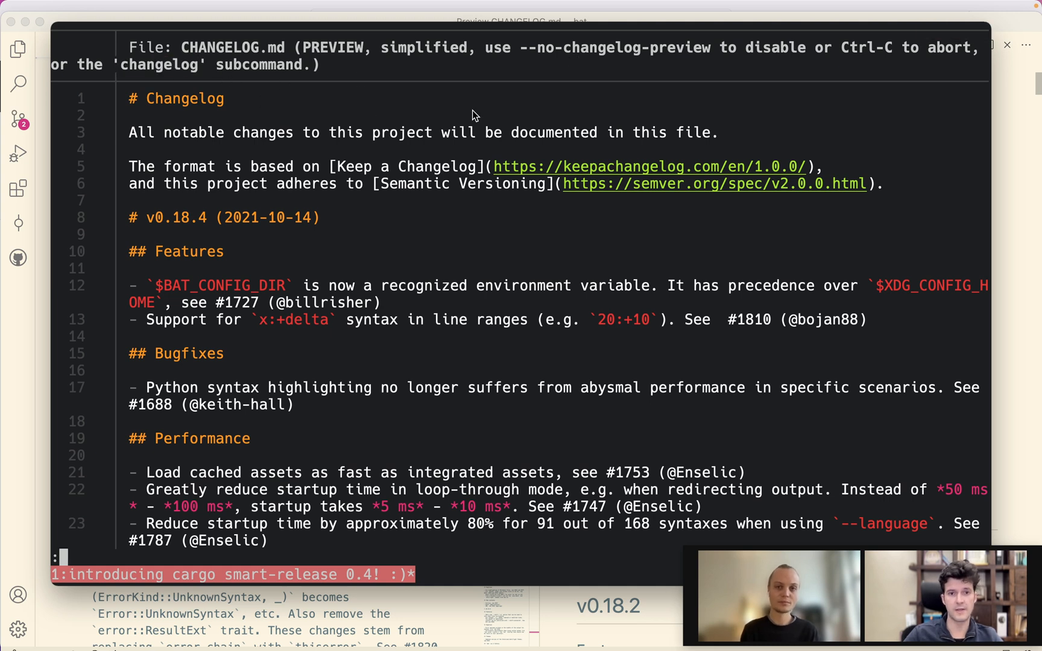
pyautogui.moveTo(612, 298)
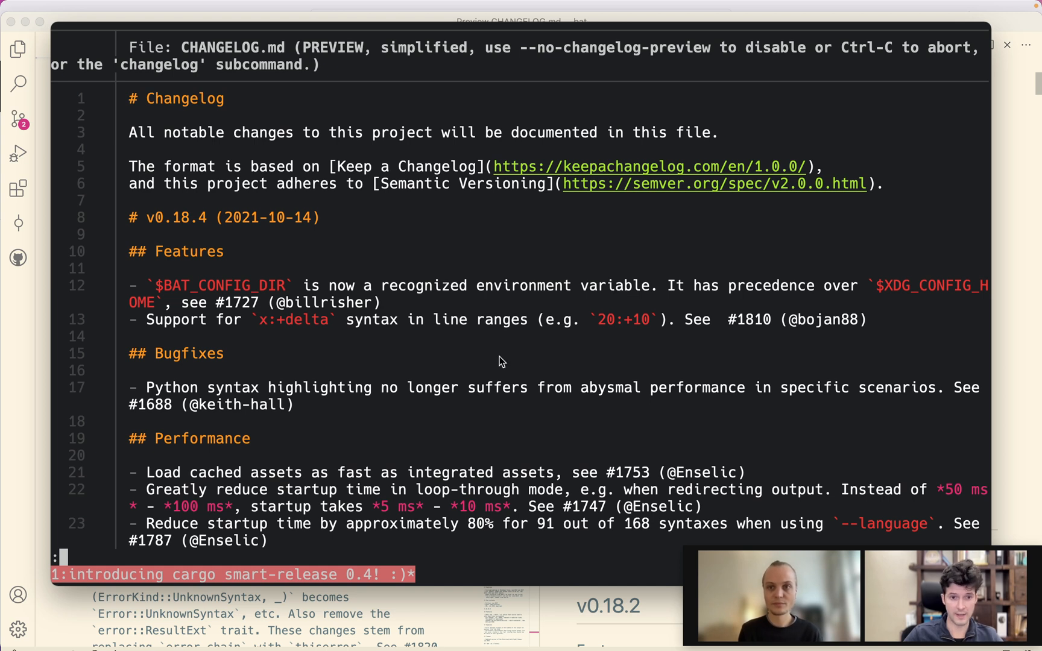
pyautogui.moveTo(388, 243)
pyautogui.write('cargo smart-release --')
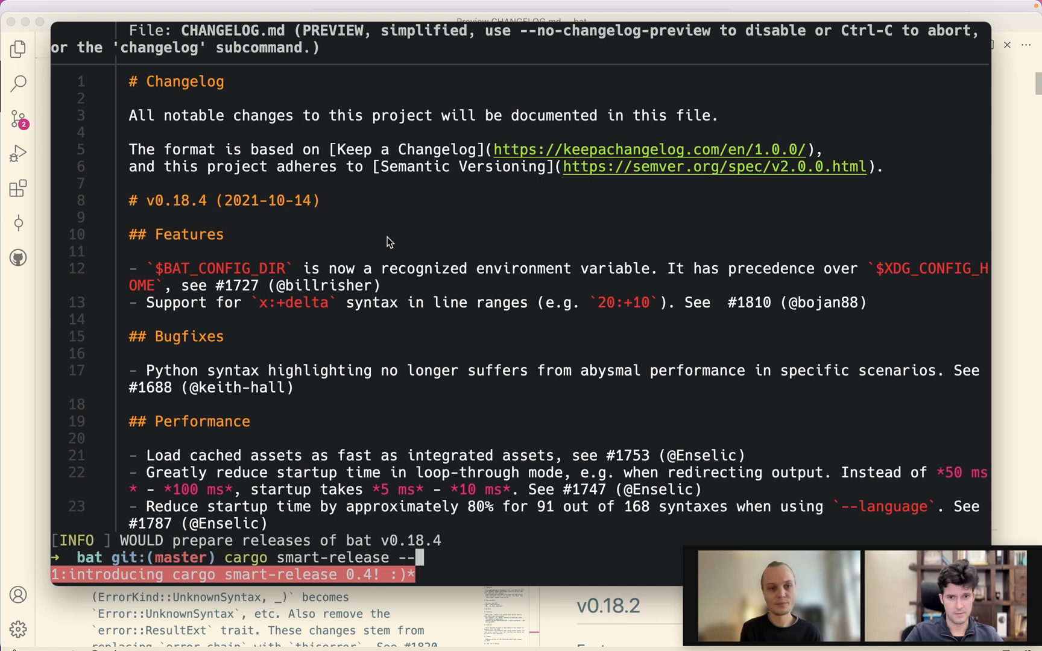
# - Run cargo smart-release --execute --no-publish to commit, tag and push bat v0.18.4
pyautogui.write('exe')
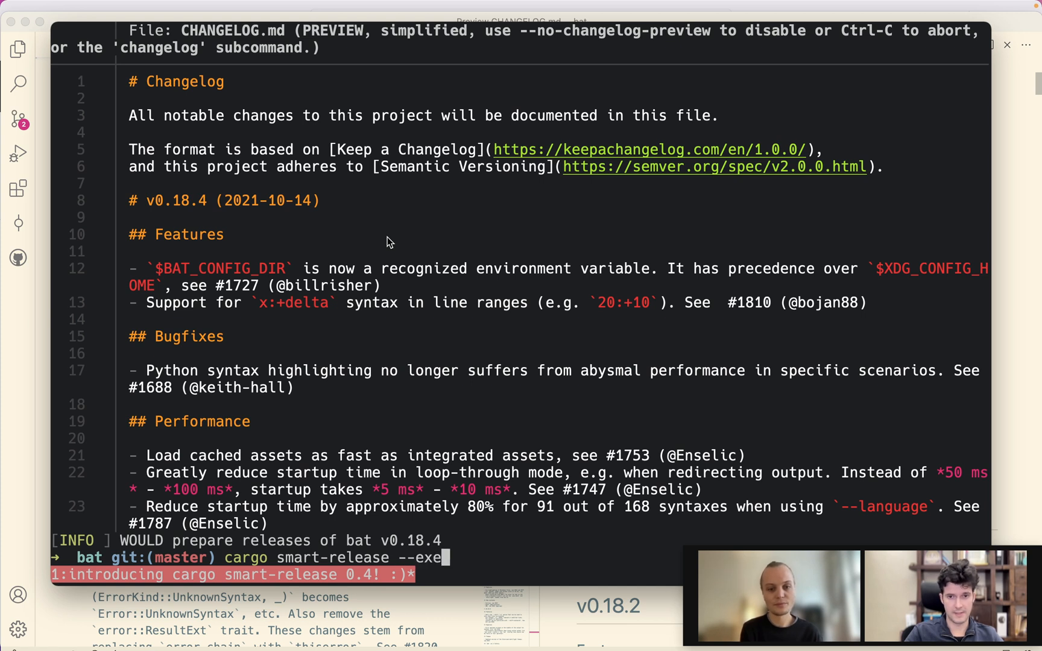
pyautogui.write('cute')
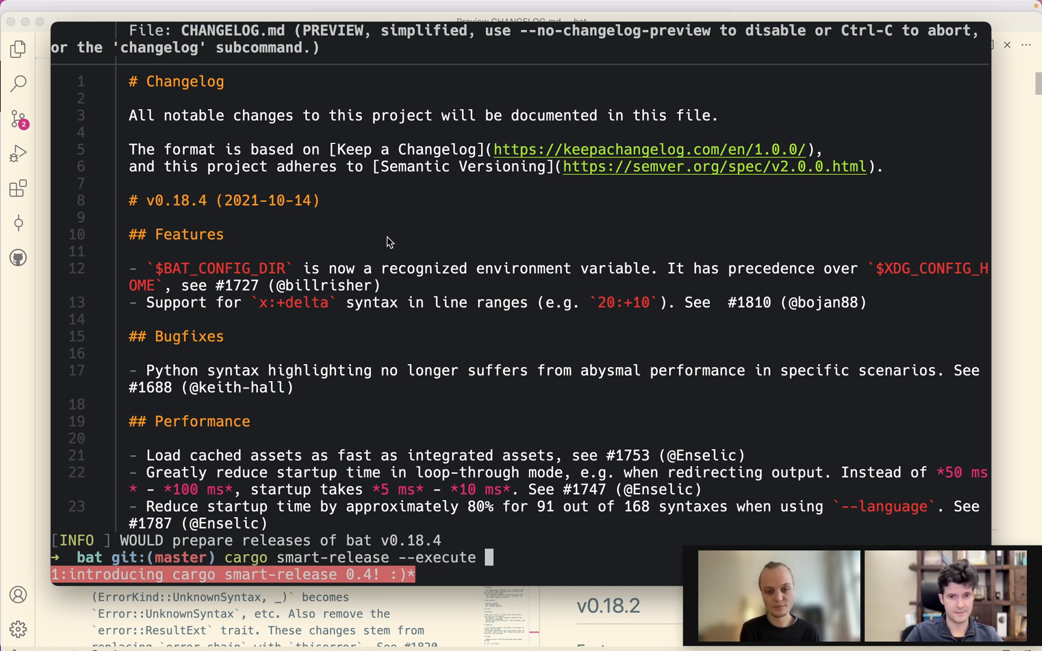
pyautogui.write('--')
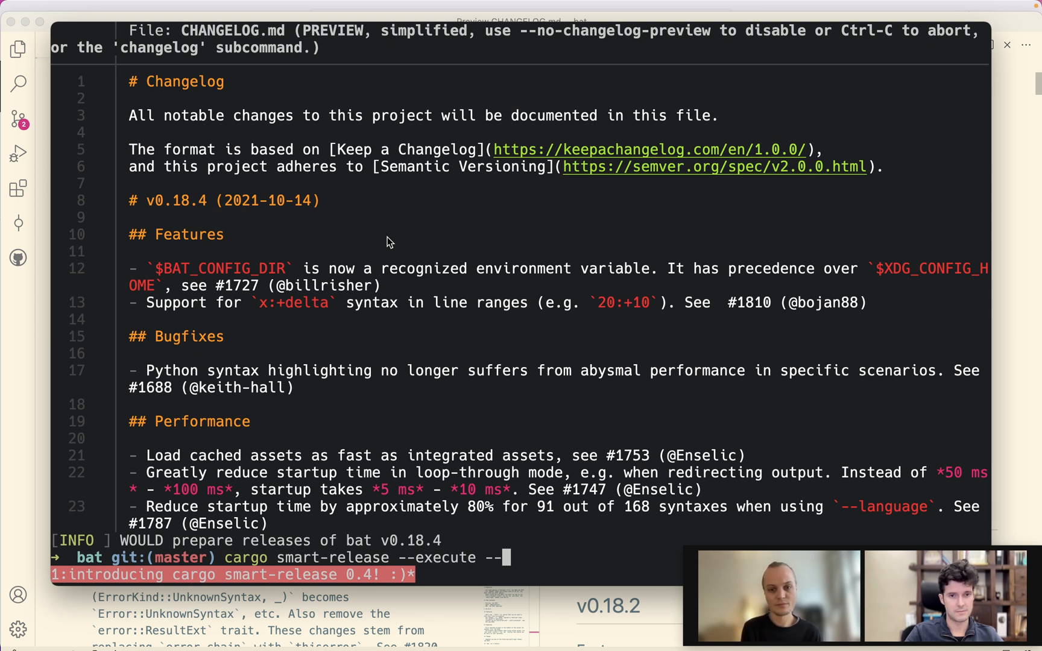
pyautogui.write('no-publish')
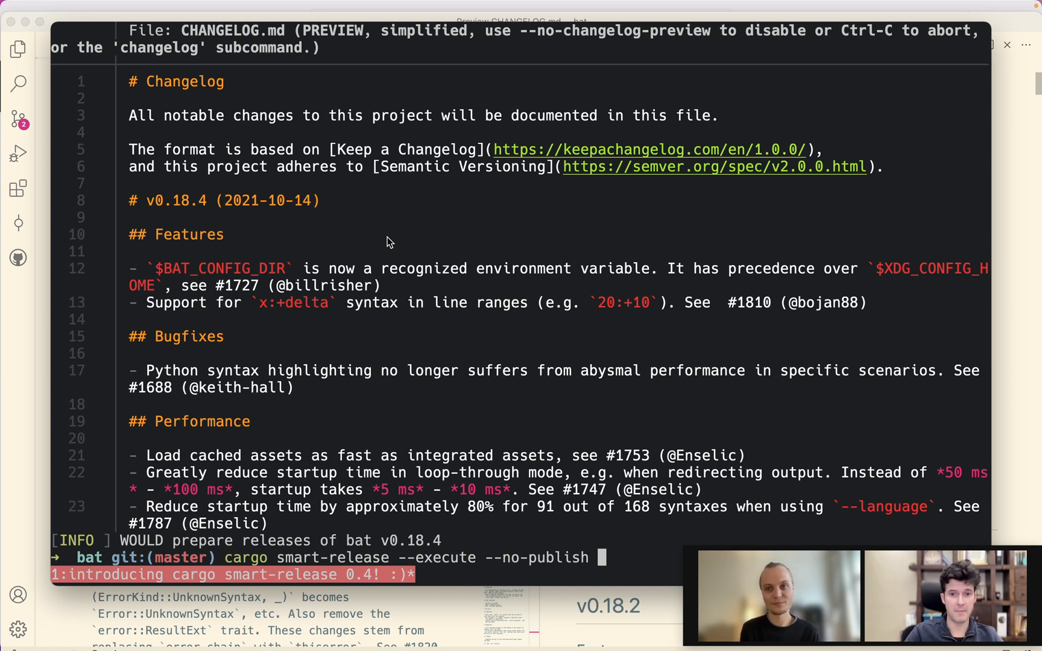
pyautogui.scroll(-3)
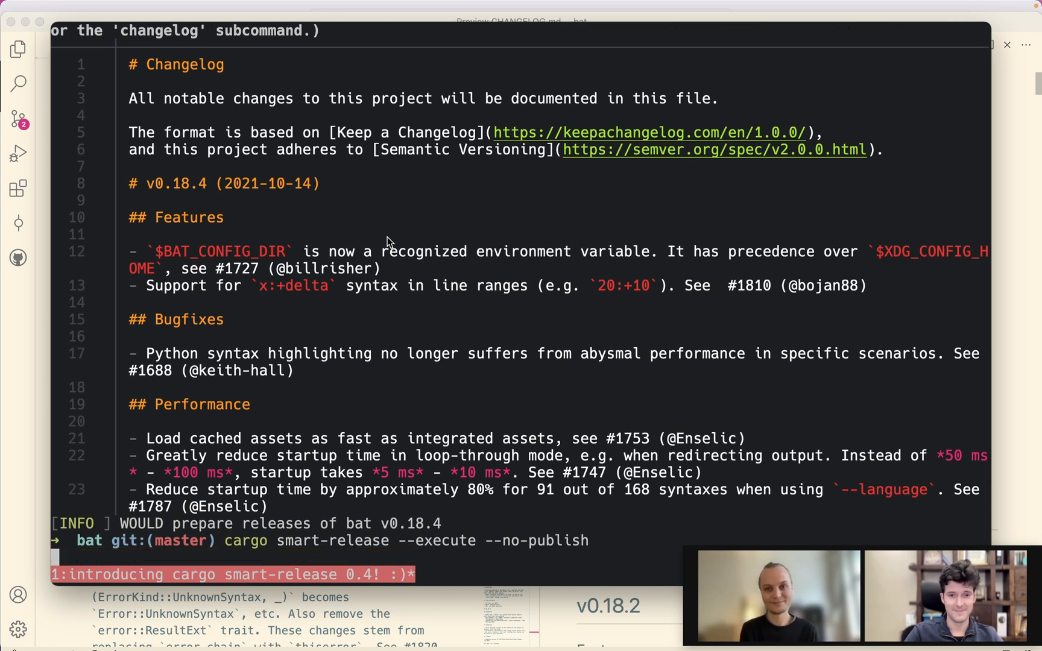
pyautogui.scroll(-3)
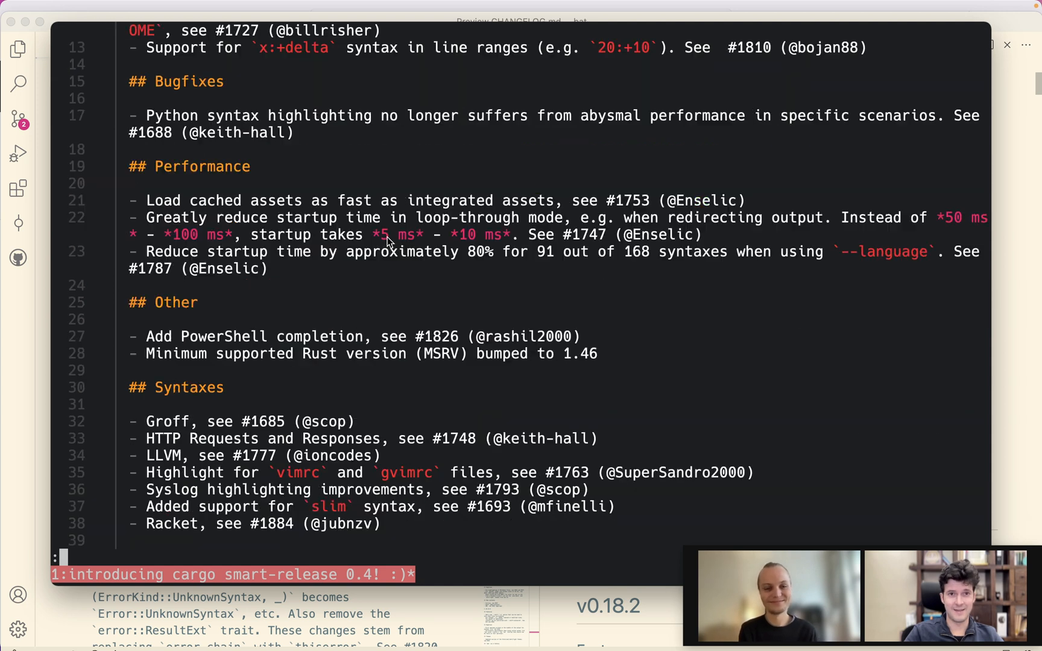
pyautogui.scroll(-3)
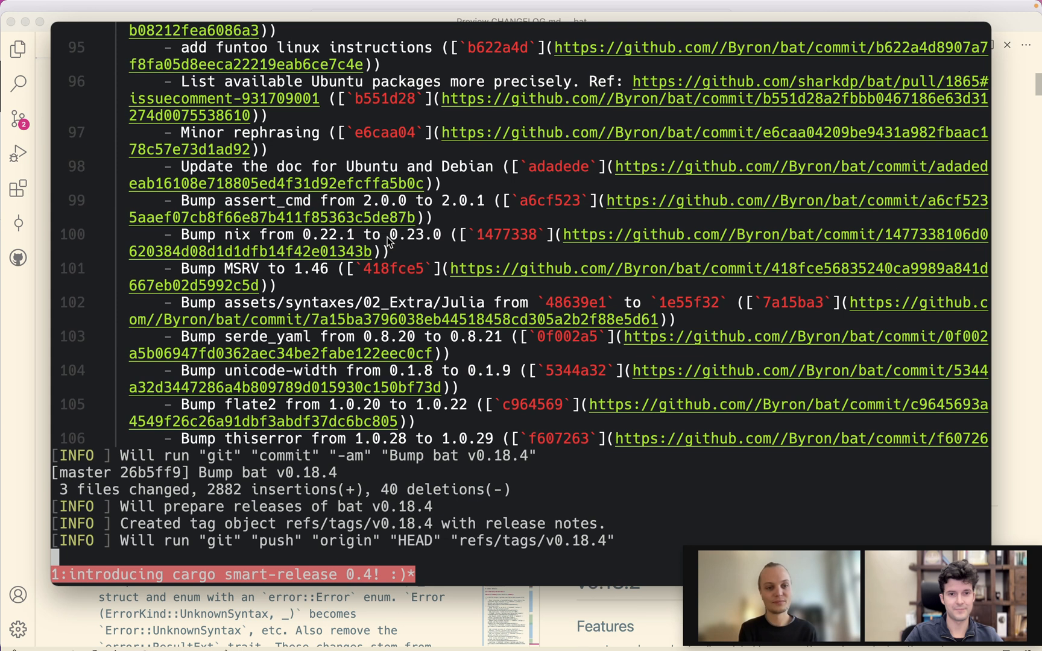
pyautogui.scroll(-3)
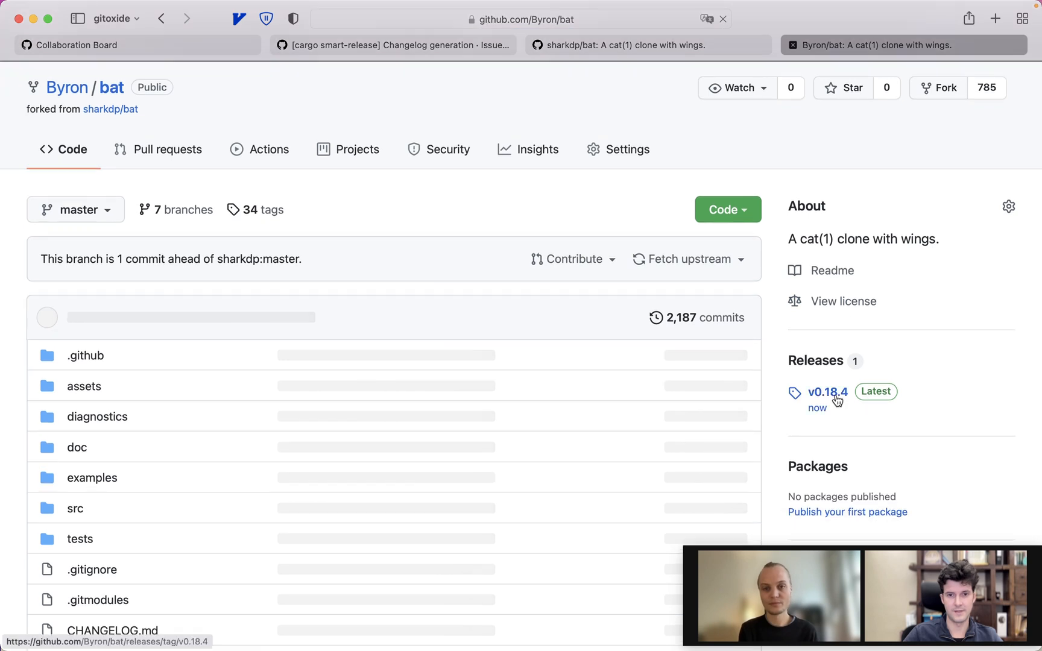
# - Review the bat v0.18.4 GitHub release page's notes, commit statistics and details
pyautogui.click(827, 392)
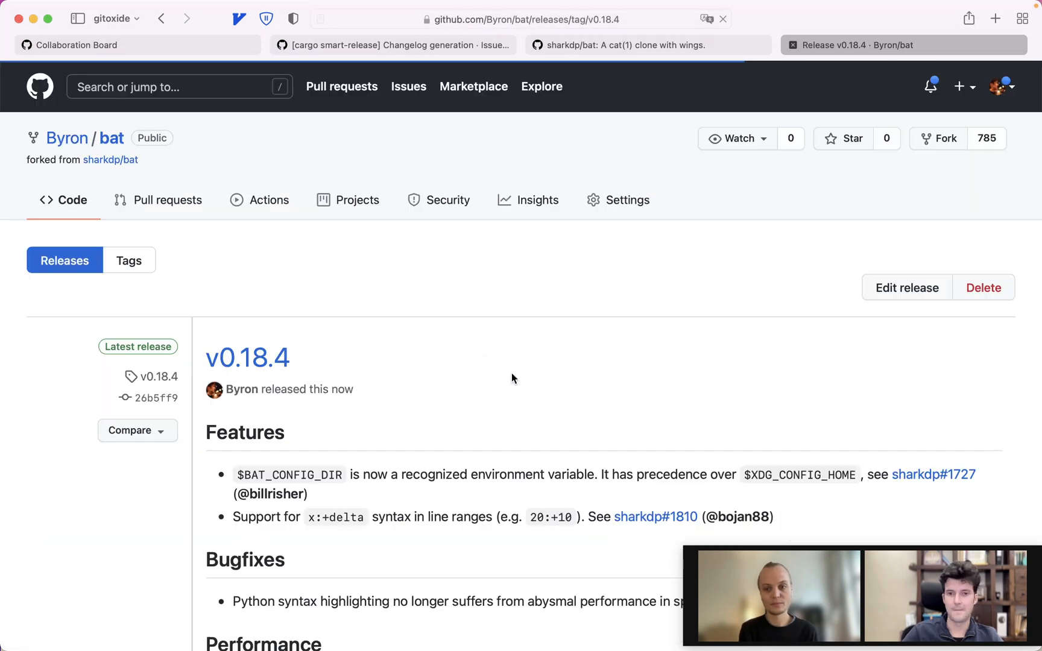
pyautogui.scroll(-3)
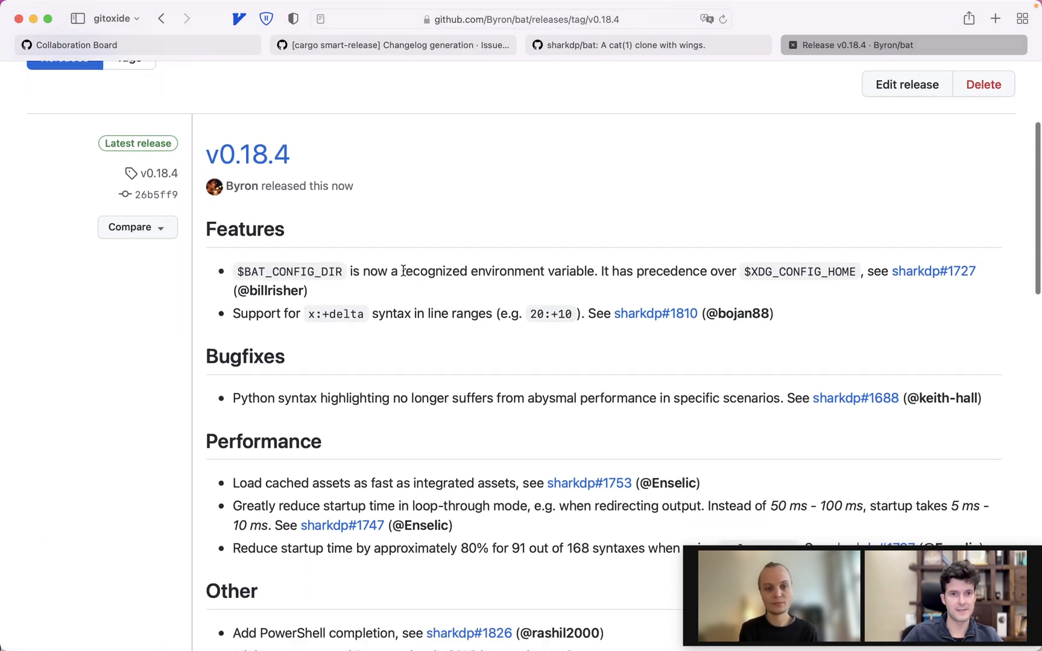
pyautogui.scroll(-3)
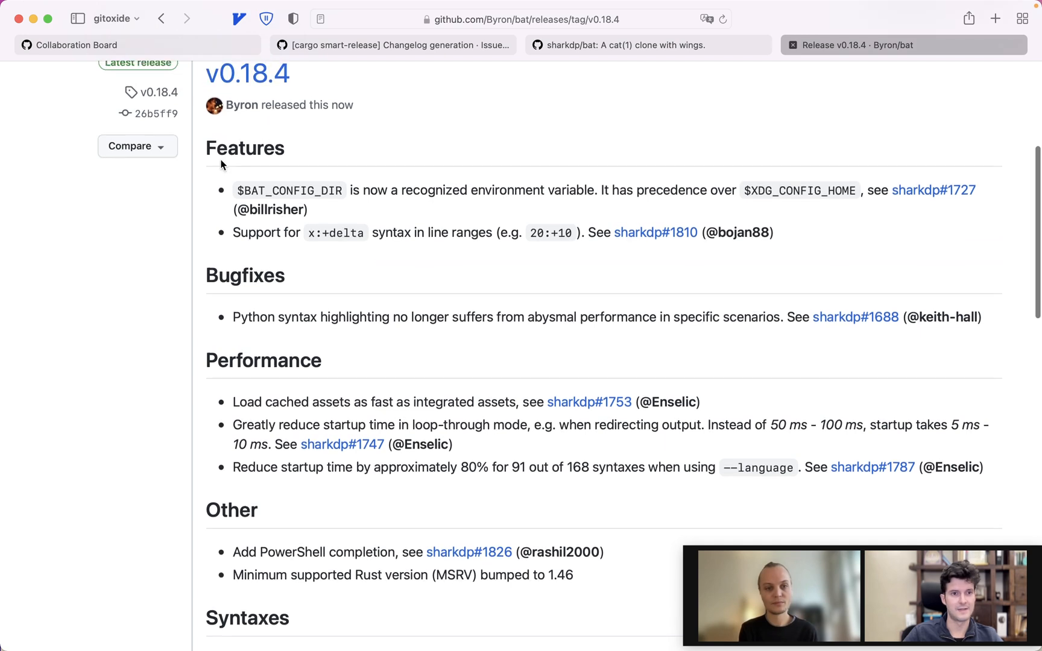
pyautogui.scroll(-3)
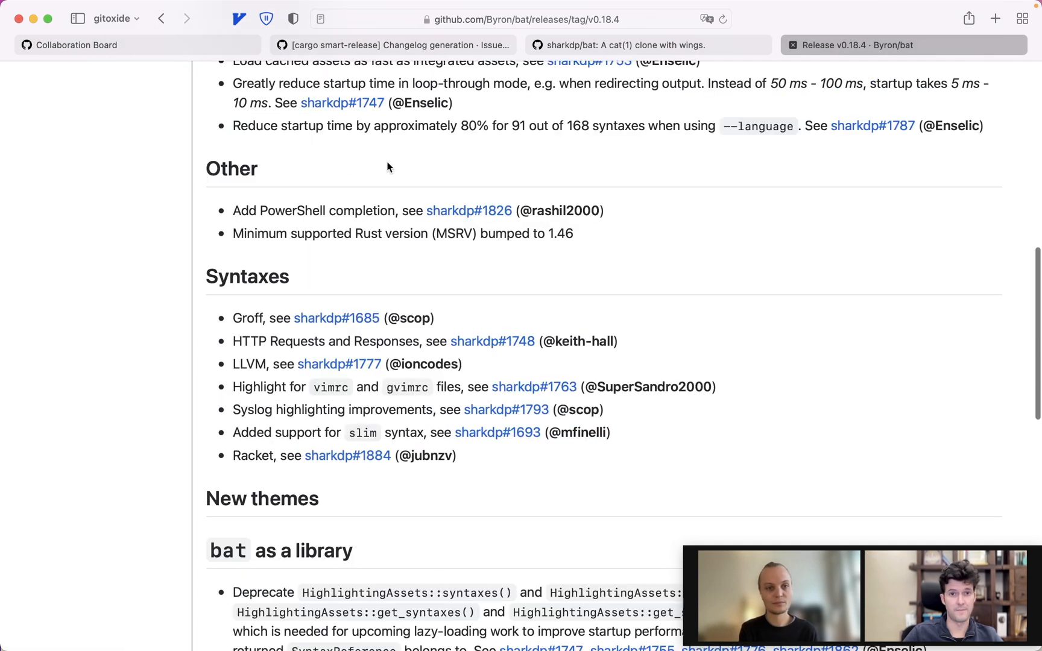
pyautogui.scroll(-3)
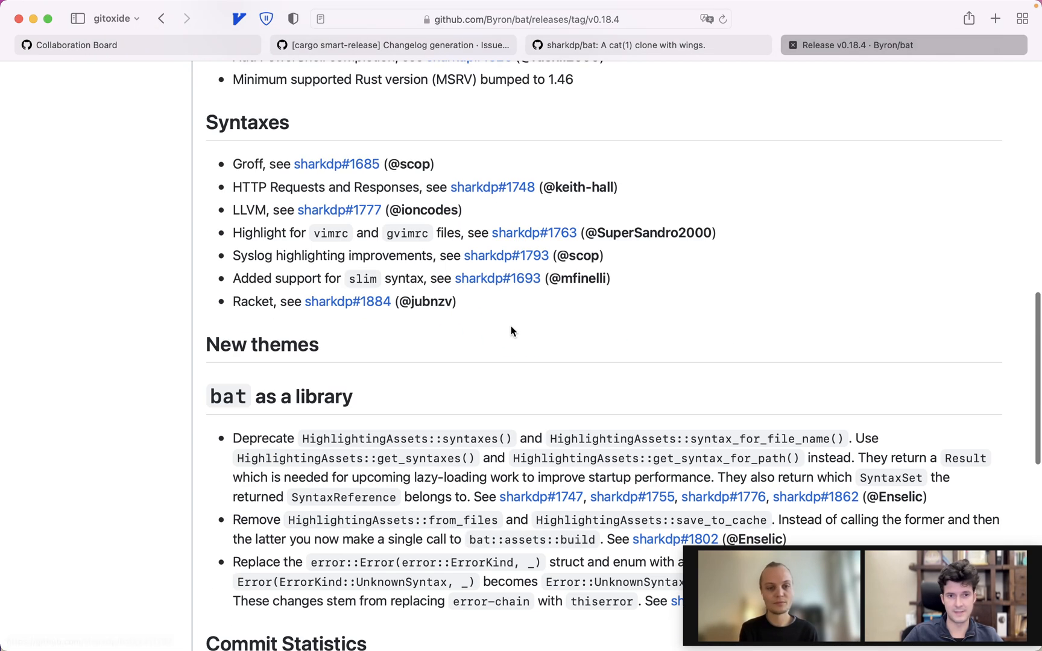
pyautogui.scroll(-3)
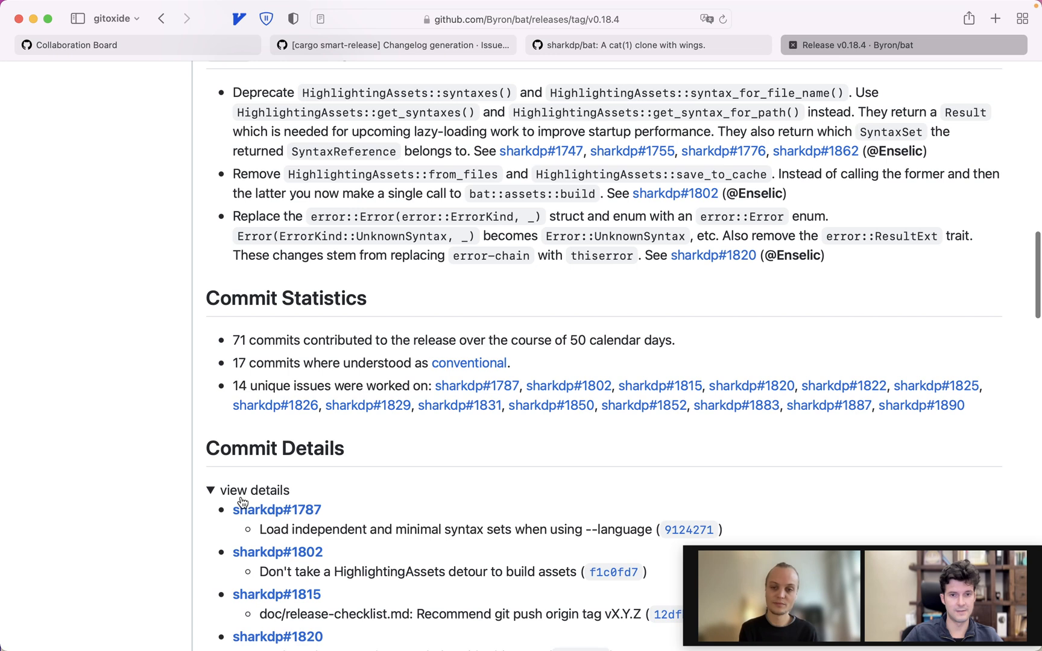
pyautogui.scroll(-3)
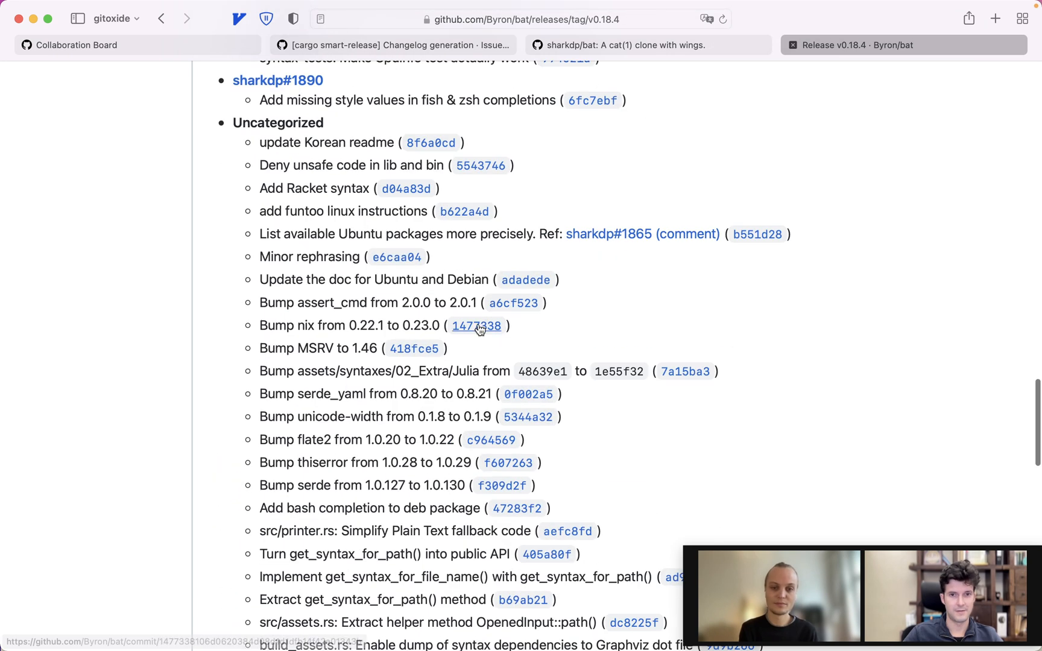
pyautogui.scroll(-3)
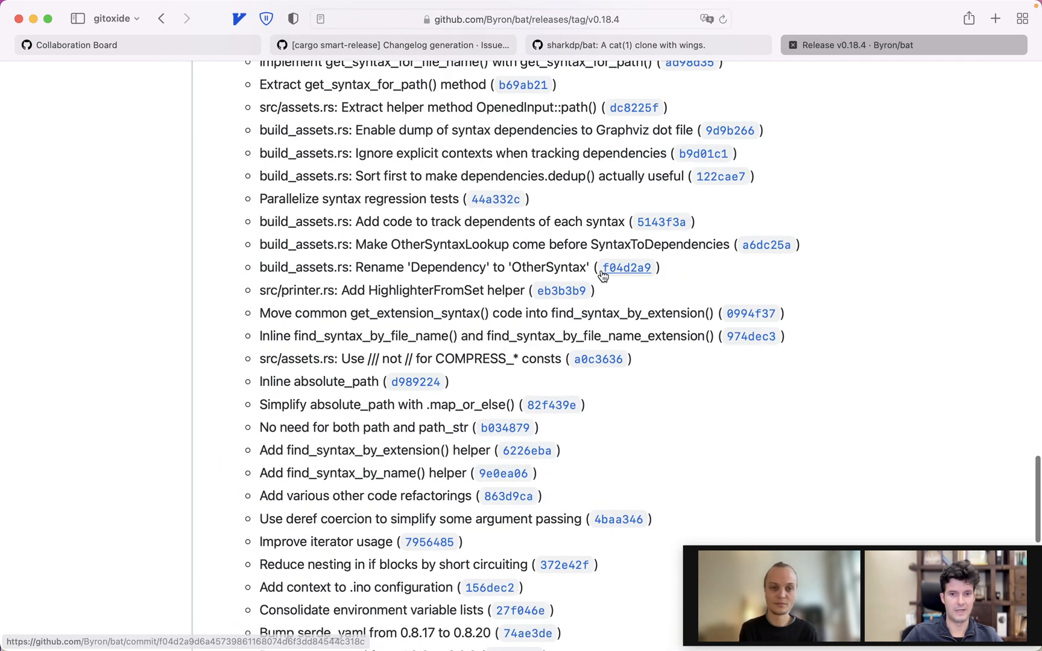
pyautogui.scroll(-3)
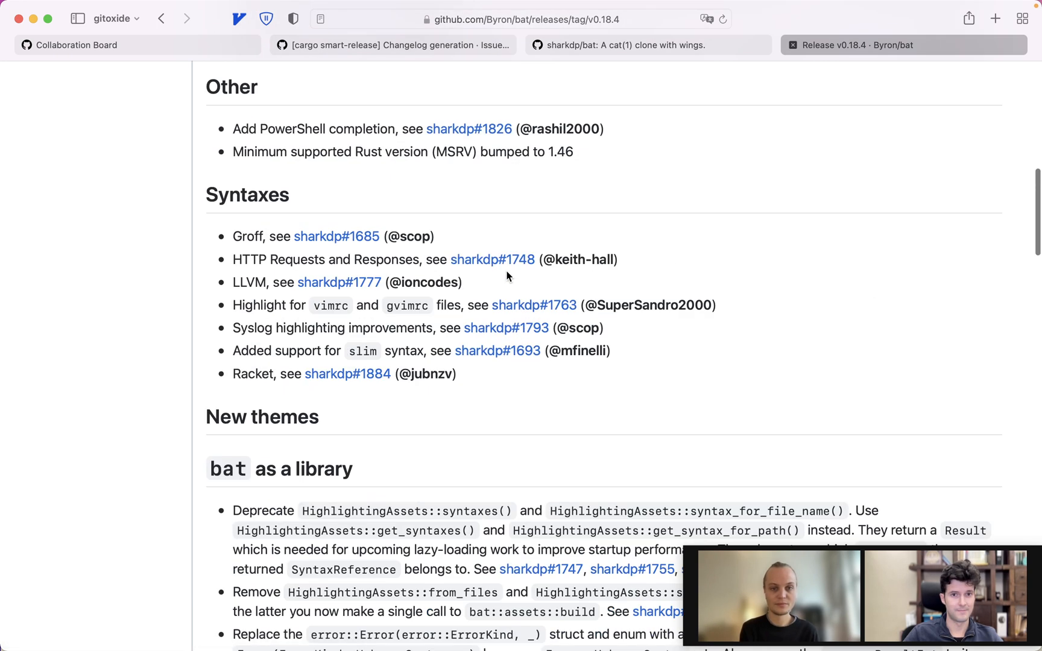
pyautogui.scroll(3)
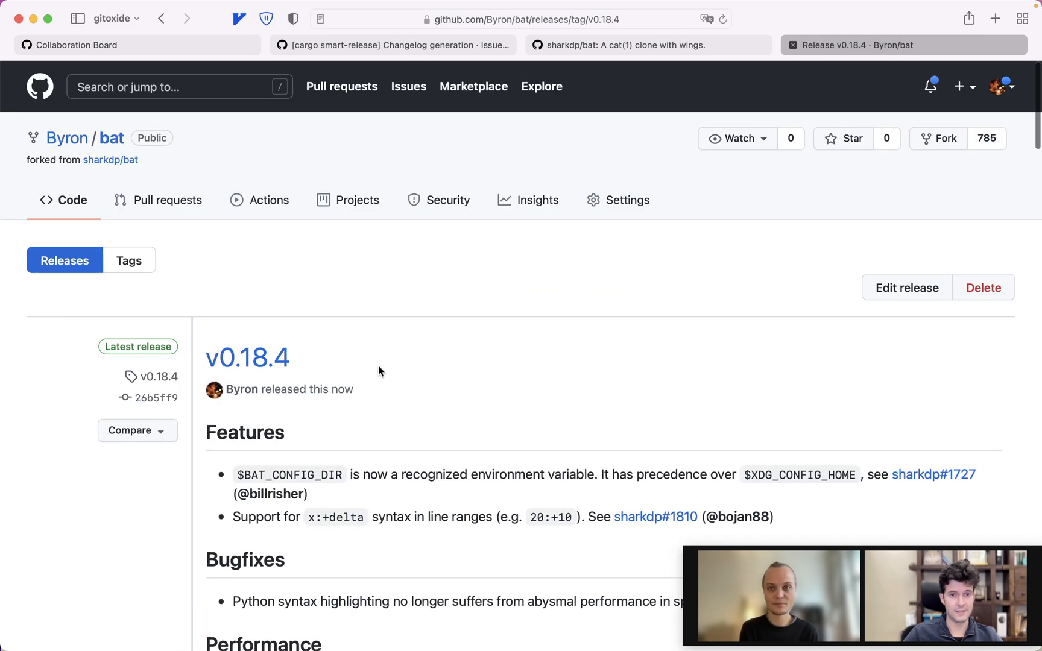
pyautogui.moveTo(503, 370)
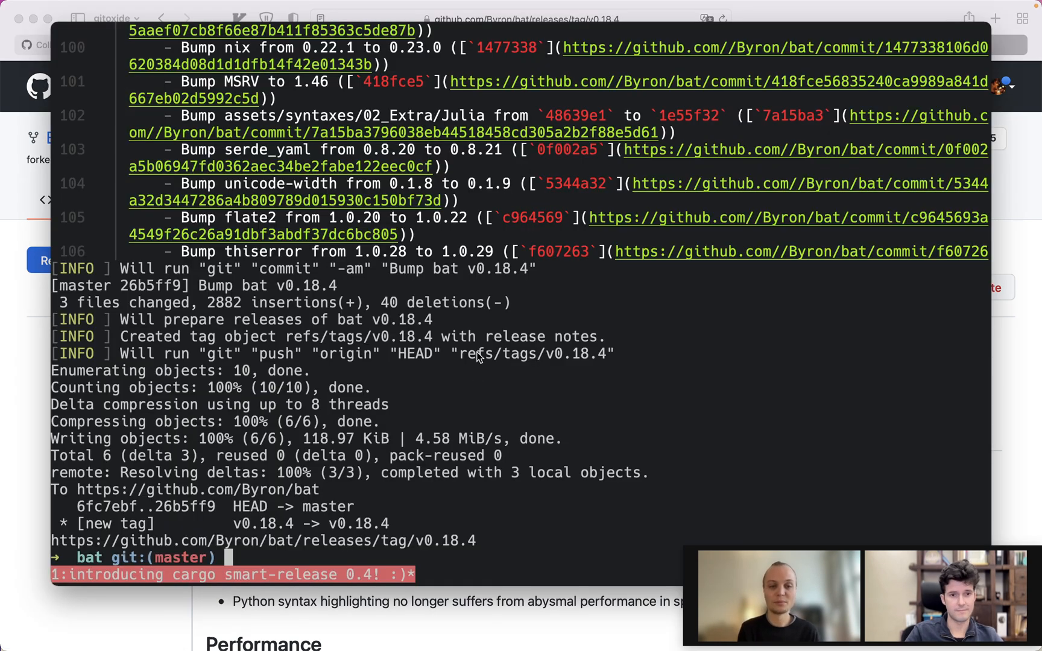
# - Enter cargo smart-release --execute --no-publish again at the bat prompt
pyautogui.write('cargo smart-release --execute --no-publish')
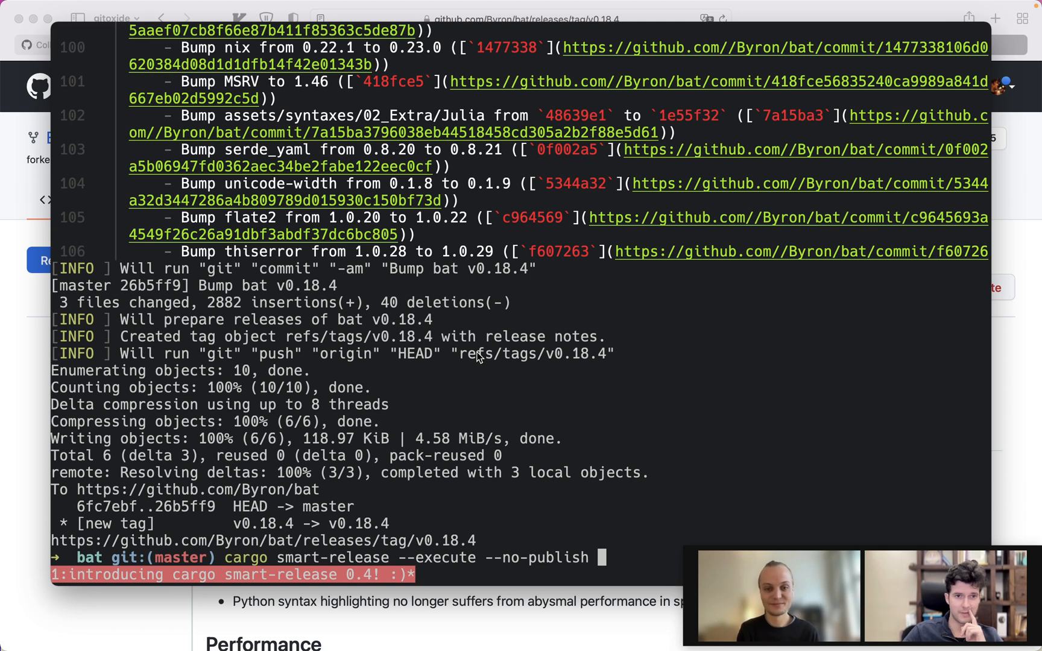
pyautogui.moveTo(442, 327)
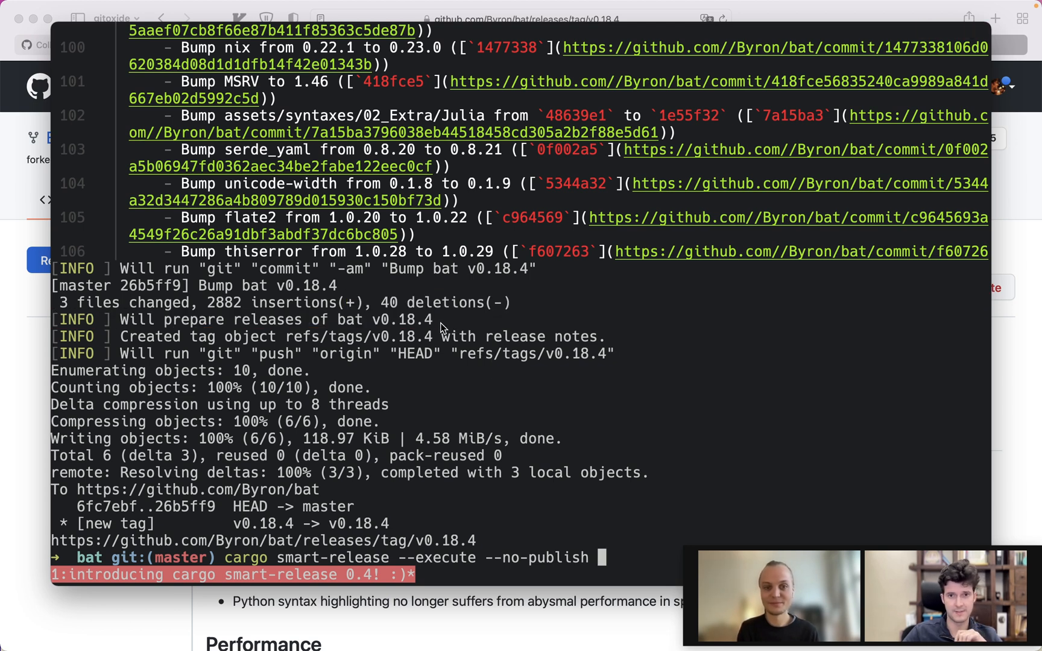
pyautogui.moveTo(415, 330)
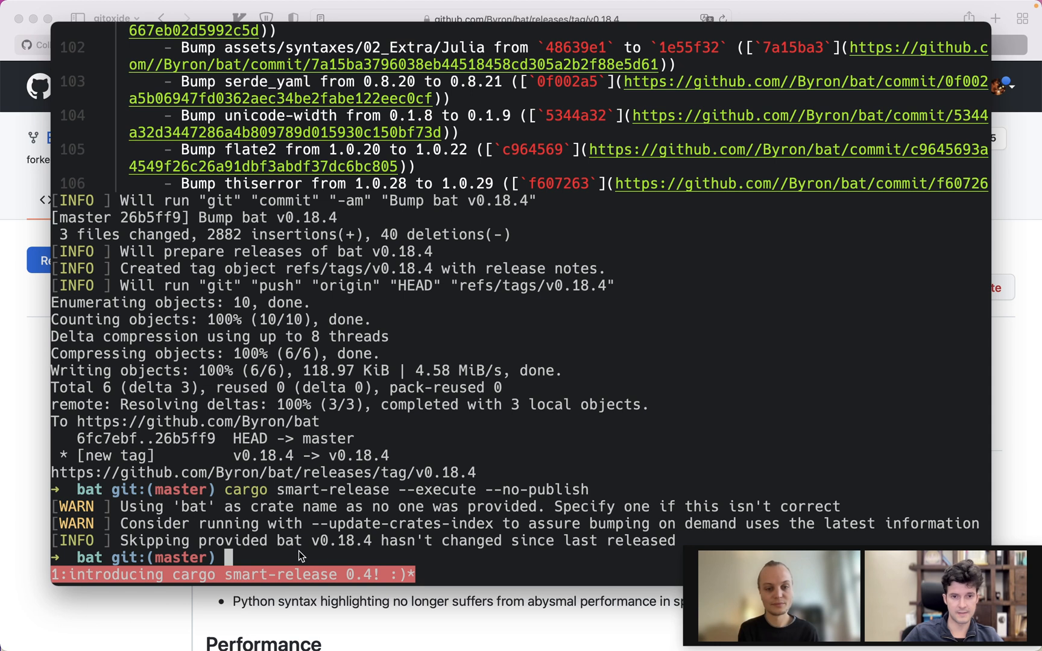
pyautogui.moveTo(429, 485)
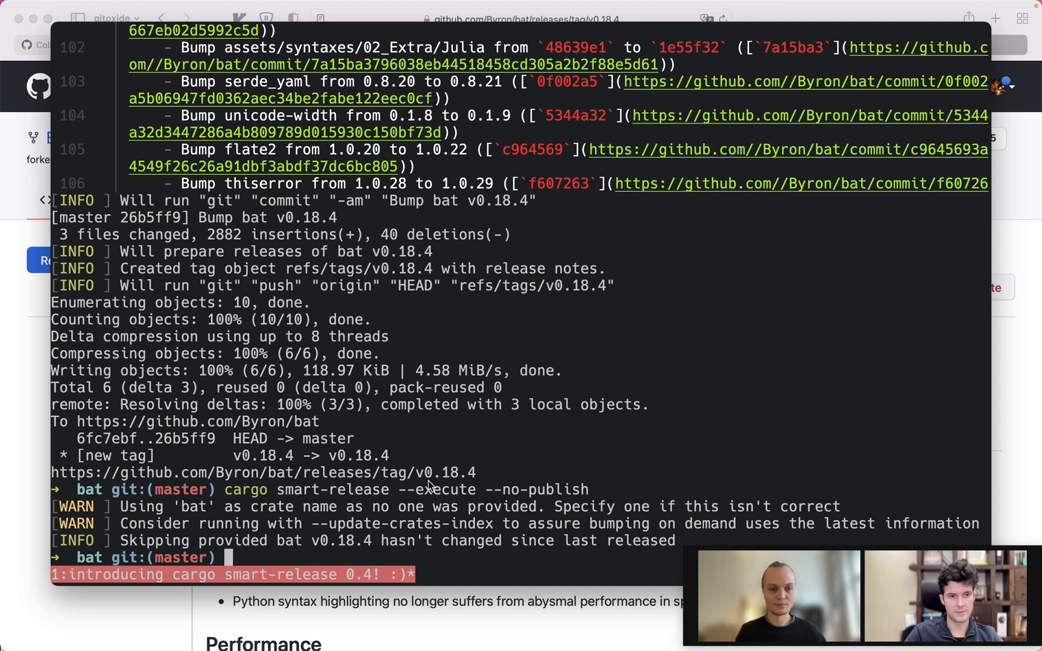
# - Create a 'break' file and commit it as 'feat!: add a break' with an explanatory body in vim
pyautogui.write('tou')
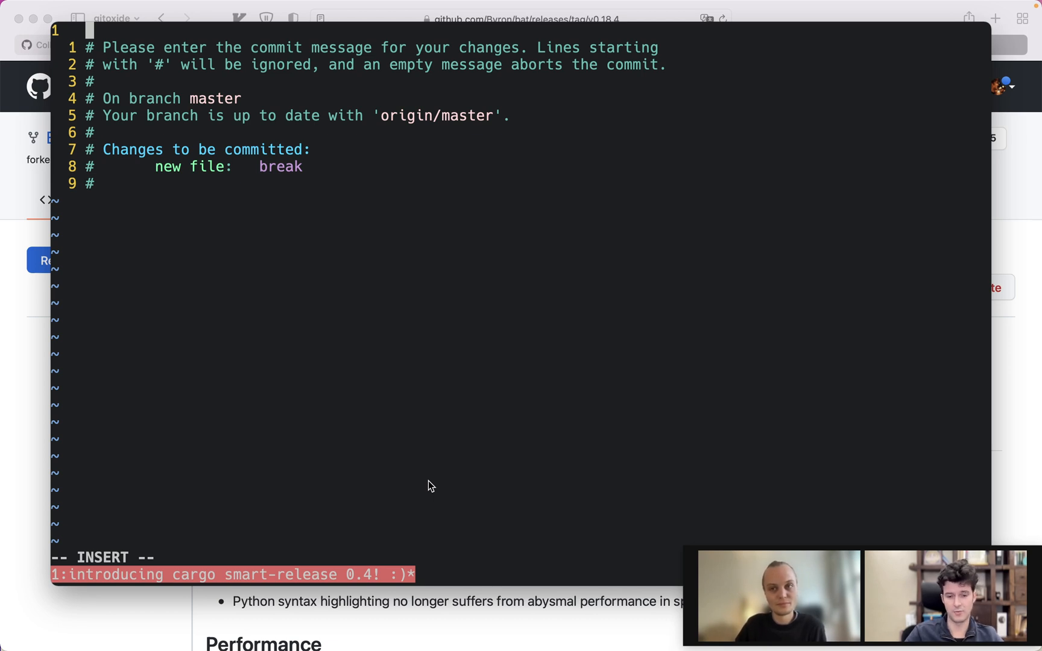
pyautogui.write('fea')
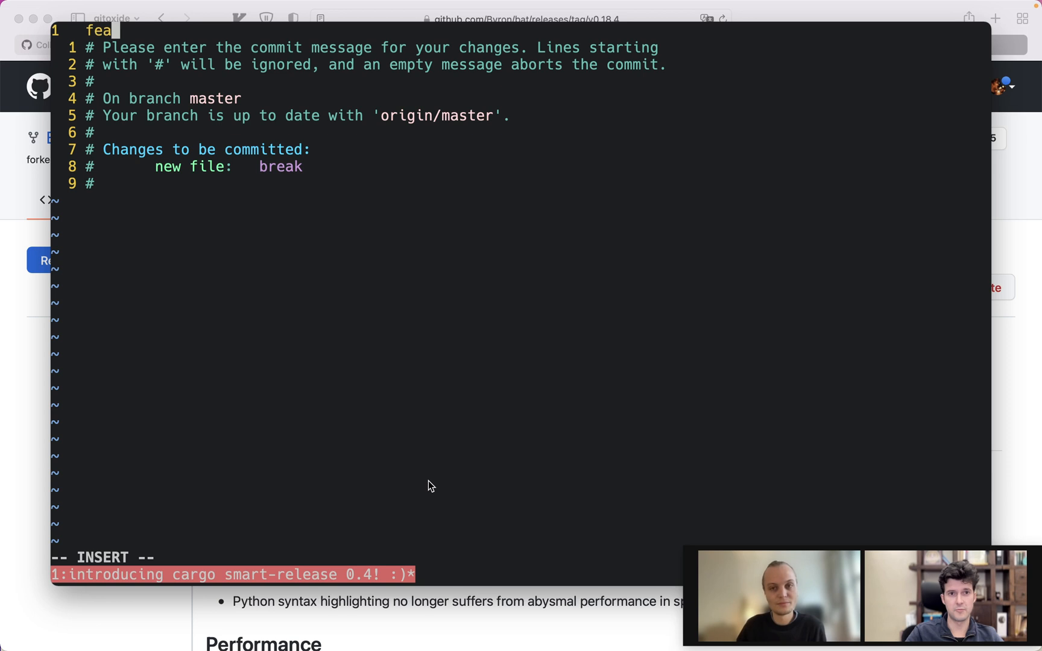
pyautogui.write('t')
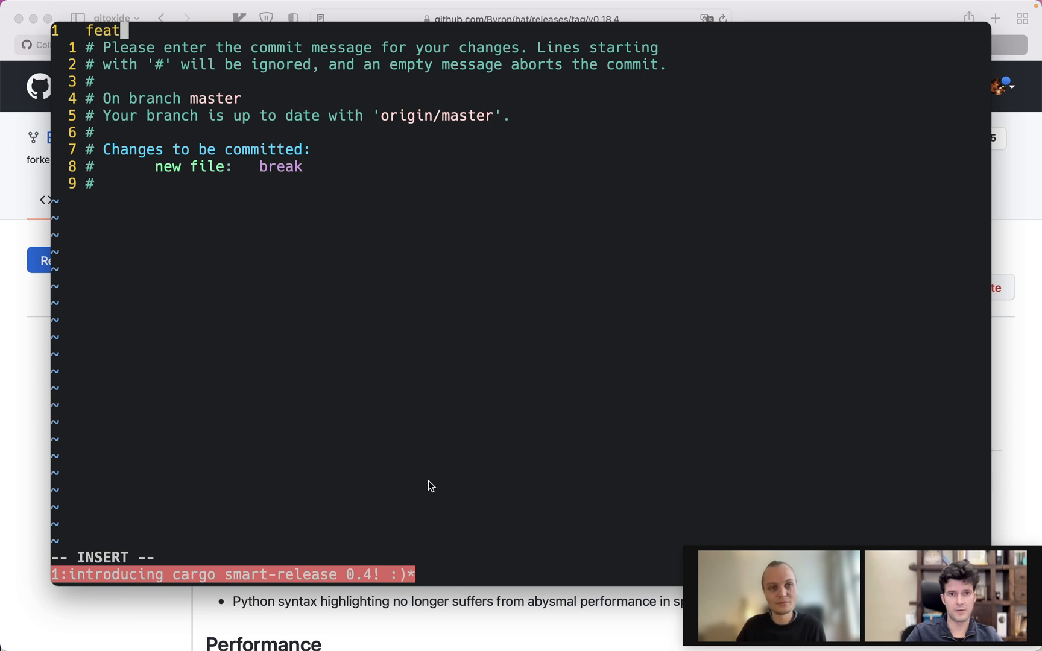
pyautogui.write('!')
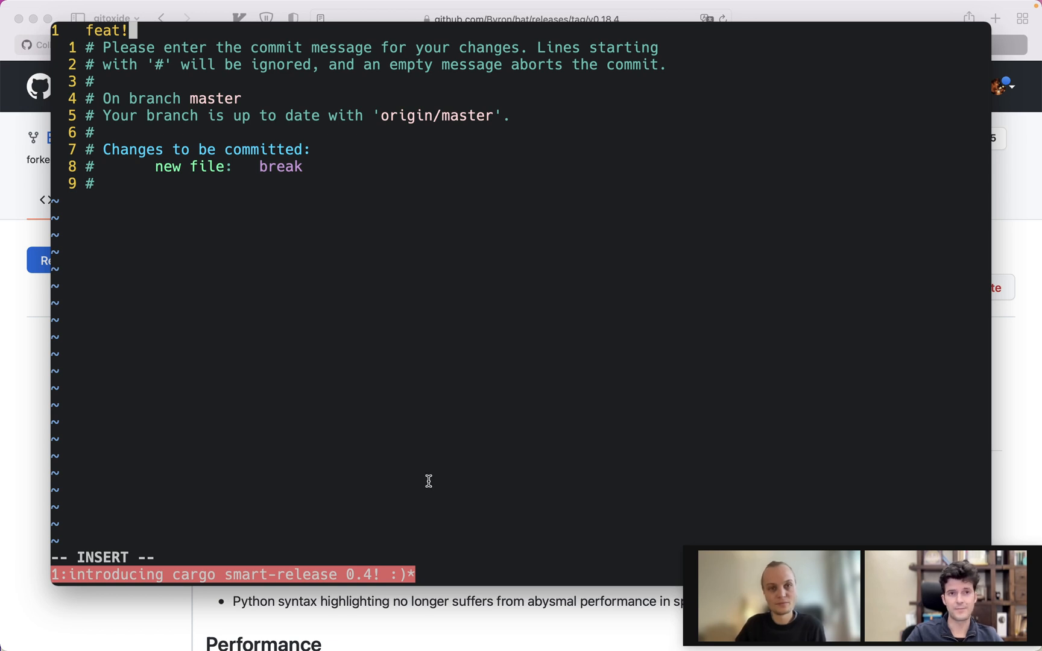
pyautogui.write(':')
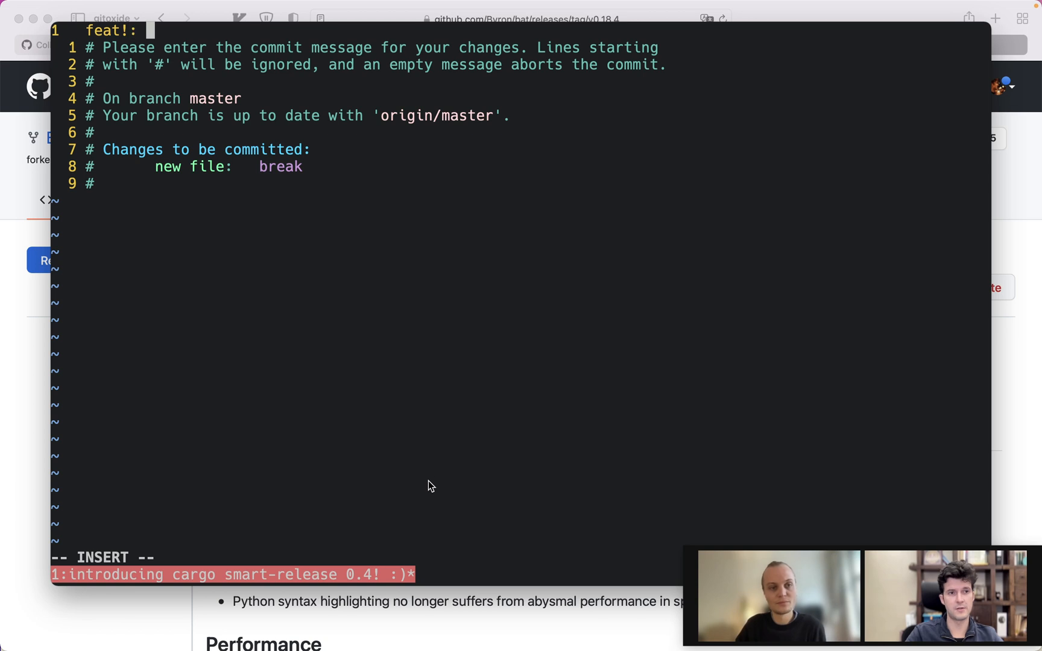
pyautogui.write('add a break')
pyautogui.write('This is why')
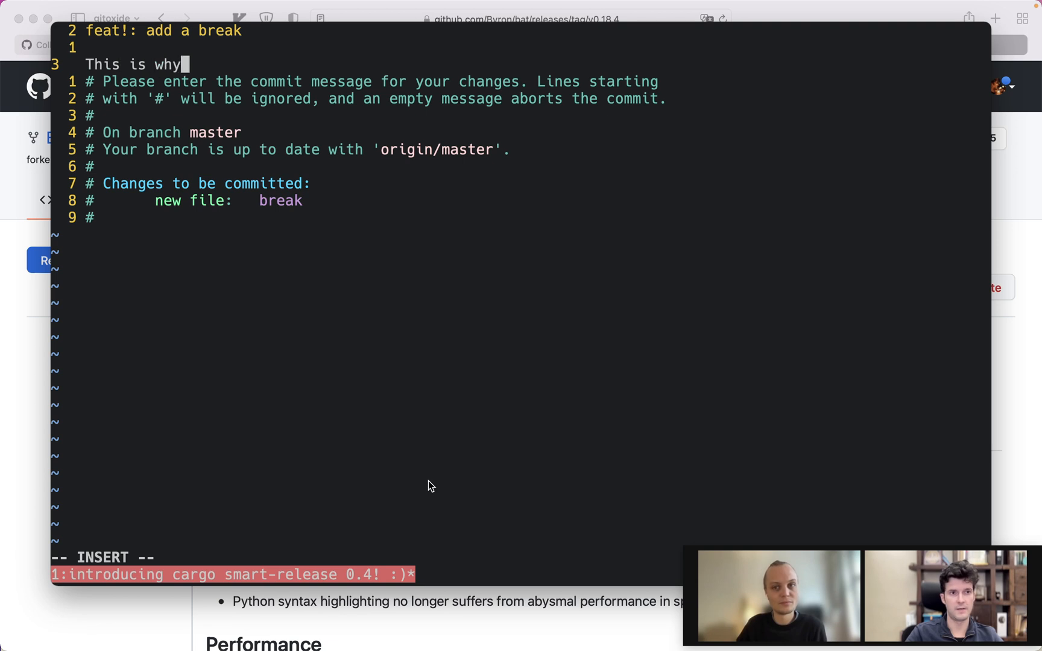
pyautogui.write('it break. More details, yada yad')
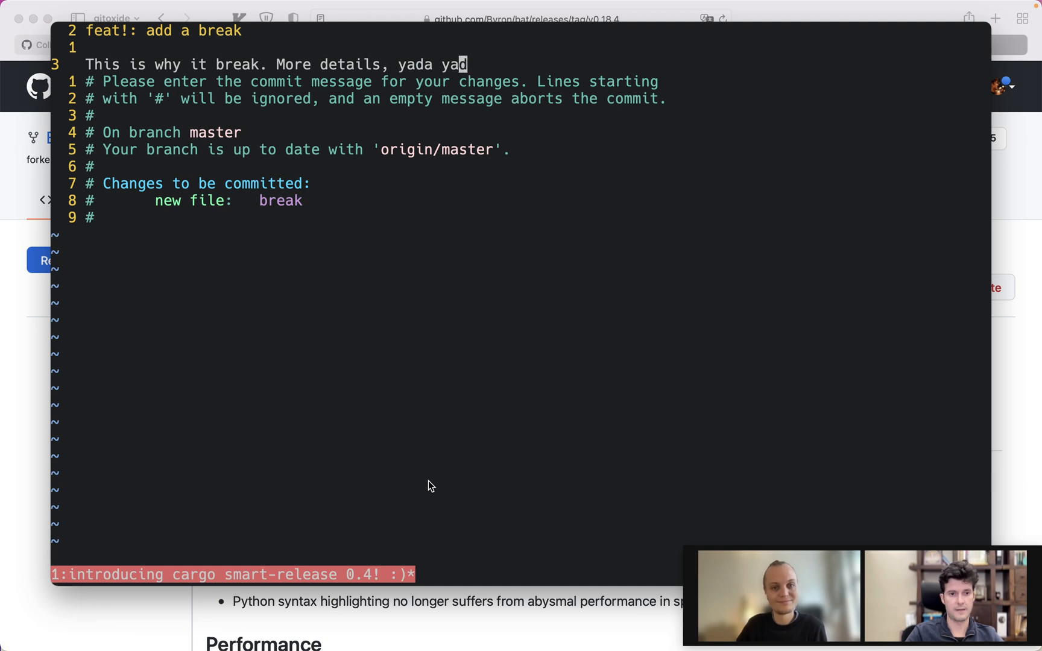
pyautogui.write(':x')
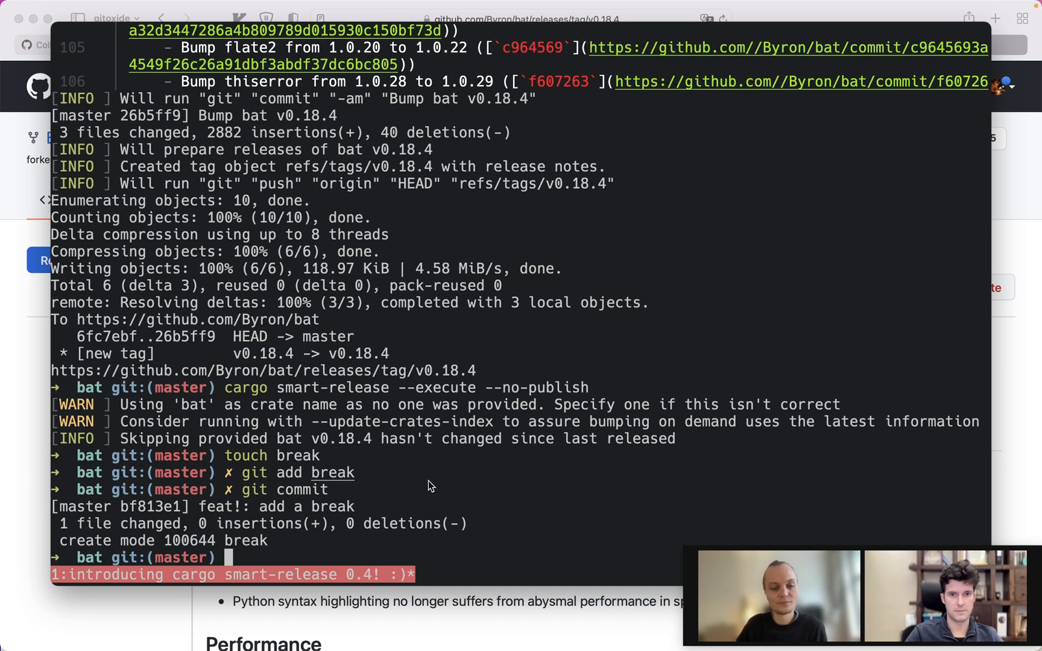
# - Stage the break file and run cargo smart-release --execute --no-publish to preview the v0.19.0 changelog
pyautogui.write('git add break')
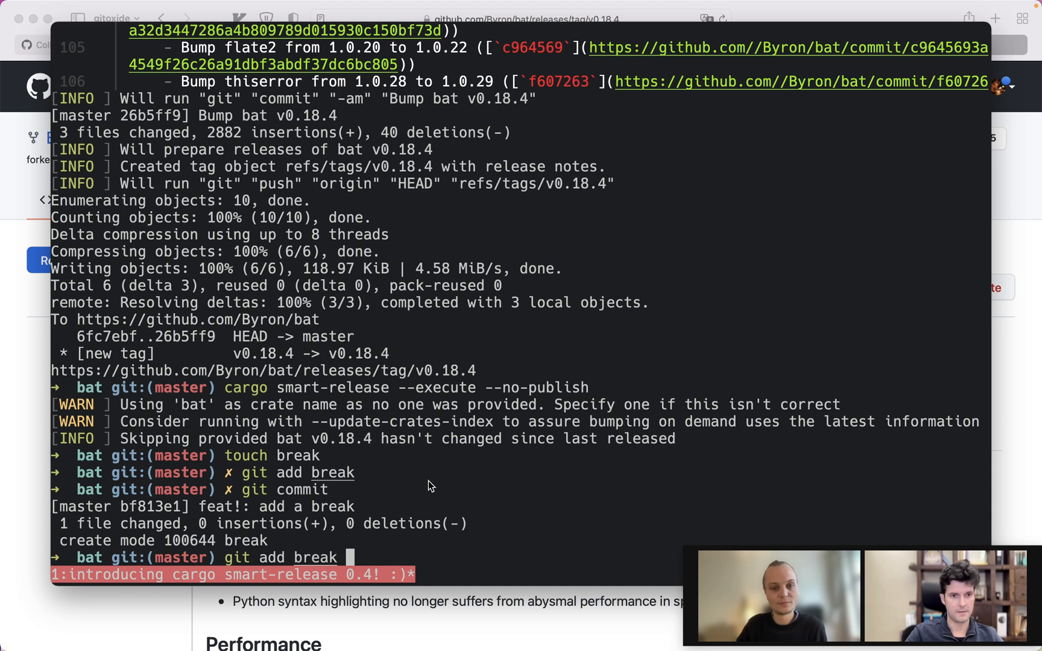
pyautogui.write('cargo smart-release --execute --no-publish')
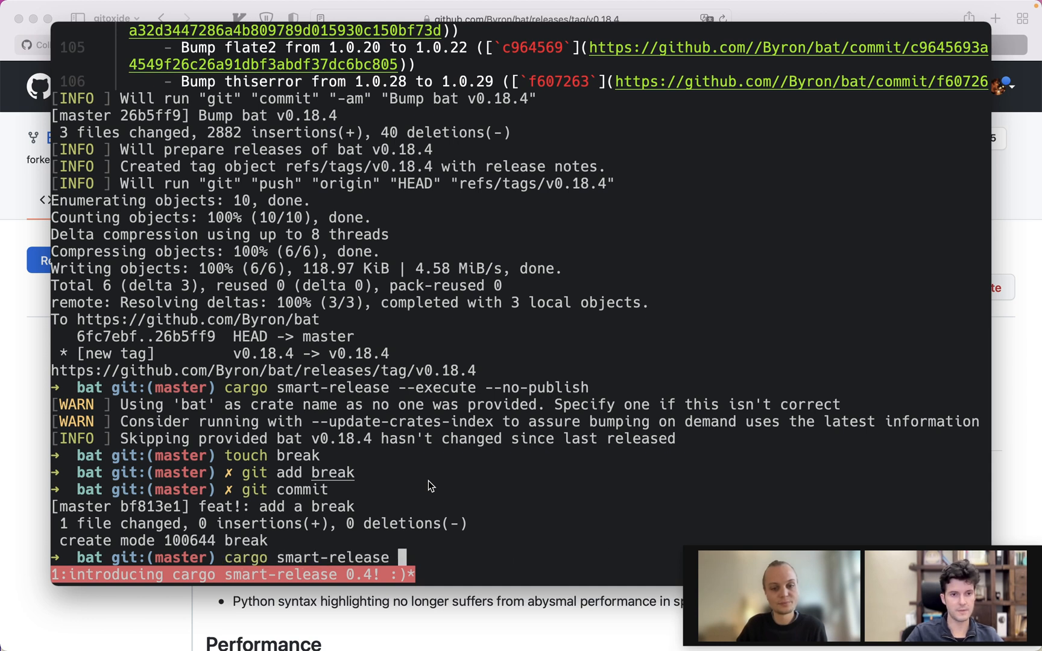
pyautogui.write('--no-')
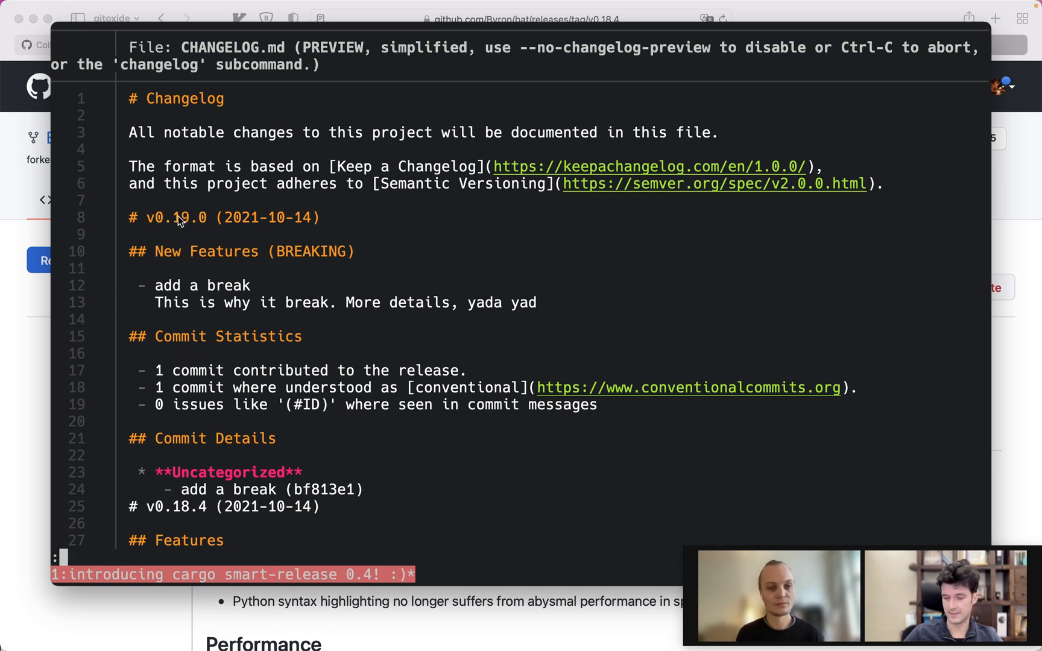
pyautogui.moveTo(226, 239)
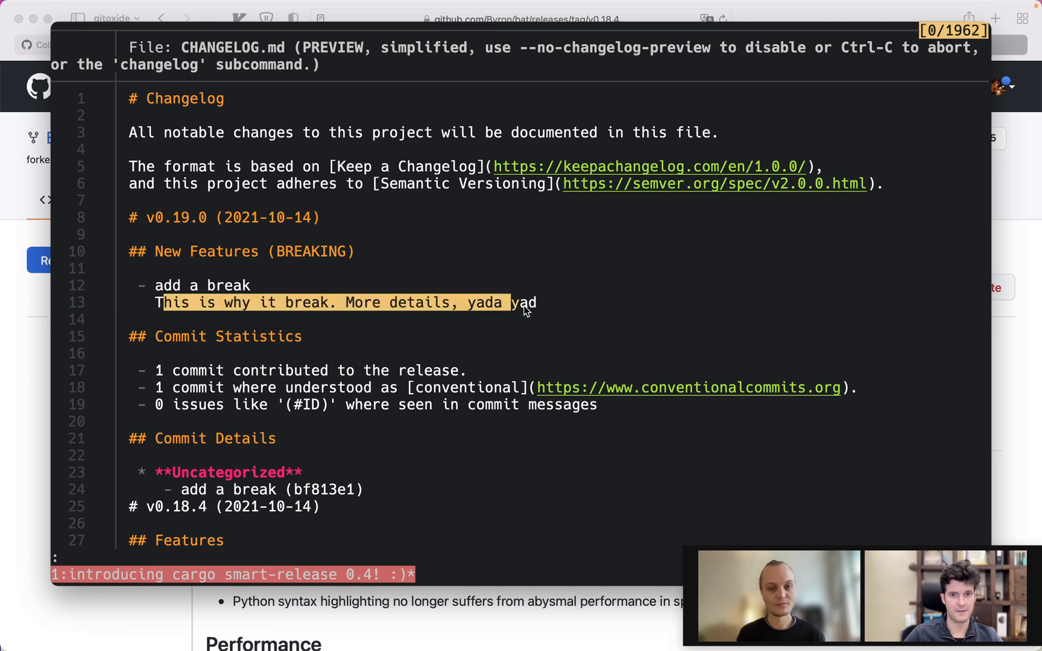
# - Read the previewed changelog's breaking 'add a break' entry, then start the next cargo smart-release command
pyautogui.click(159, 309)
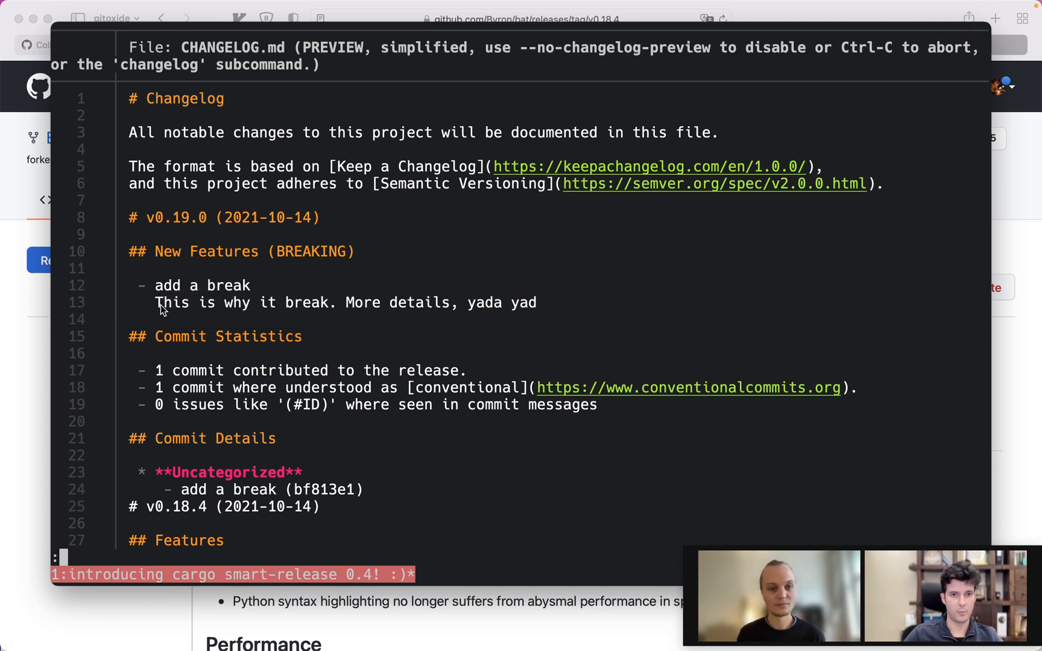
pyautogui.moveTo(252, 316)
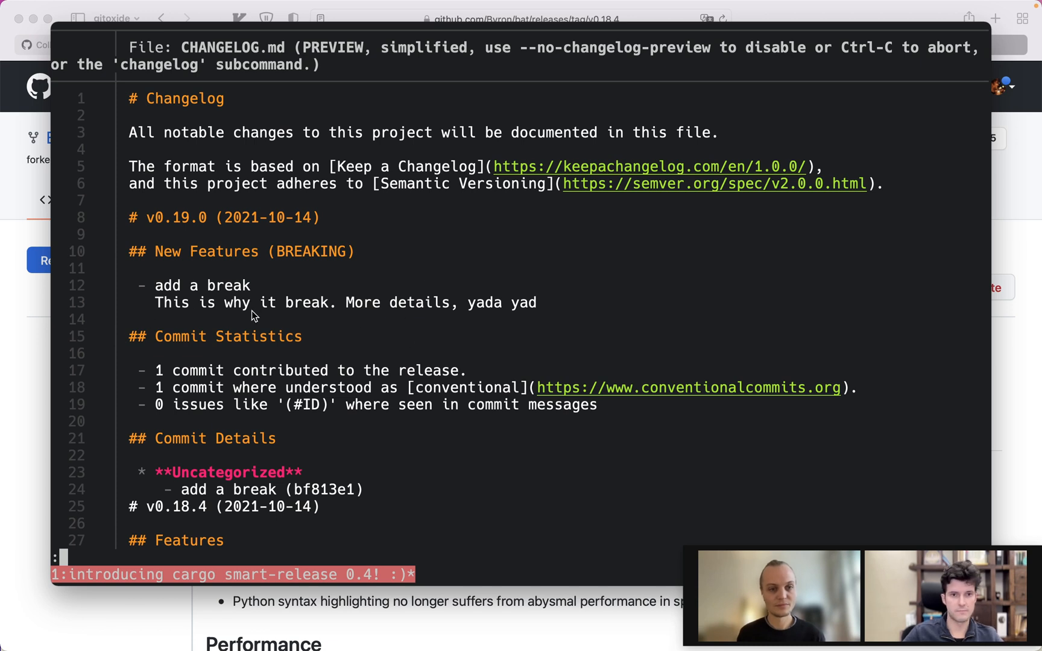
pyautogui.moveTo(259, 301)
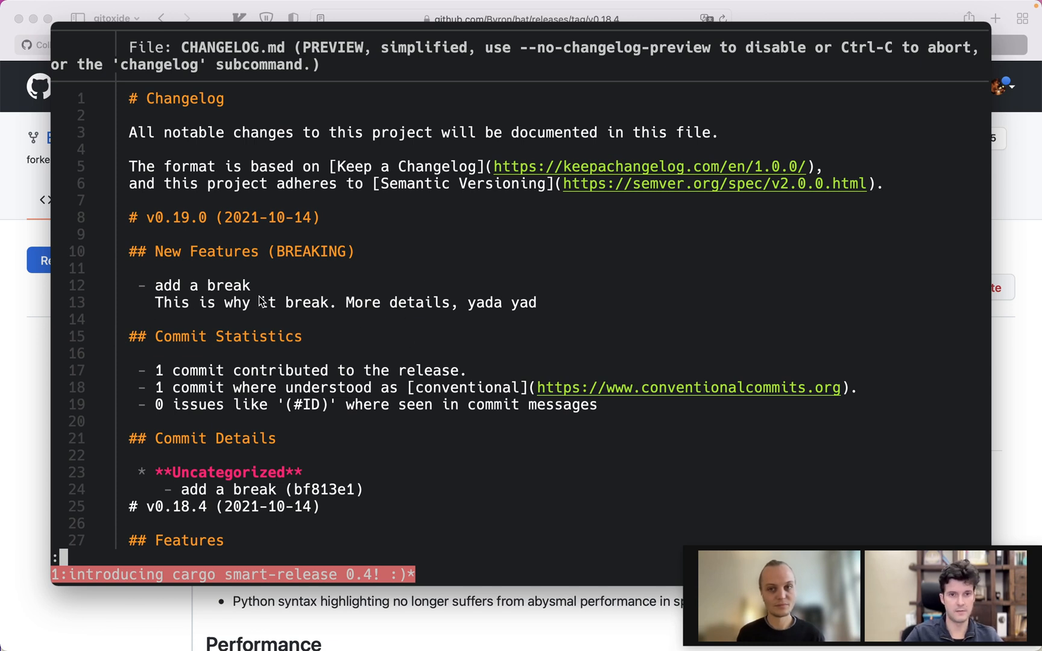
pyautogui.scroll(-3)
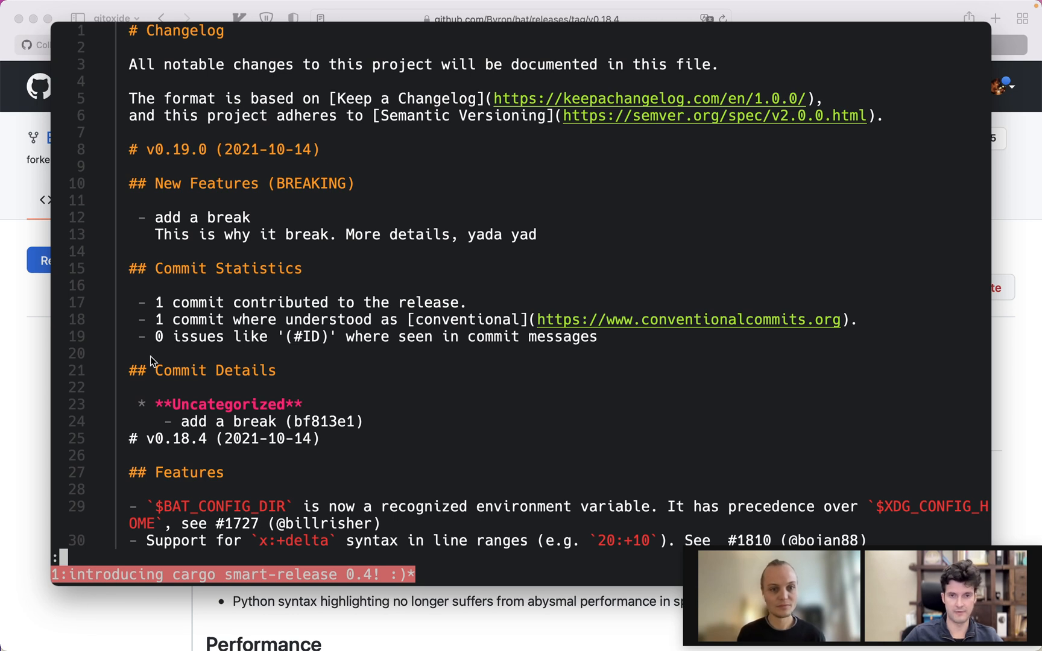
pyautogui.scroll(-3)
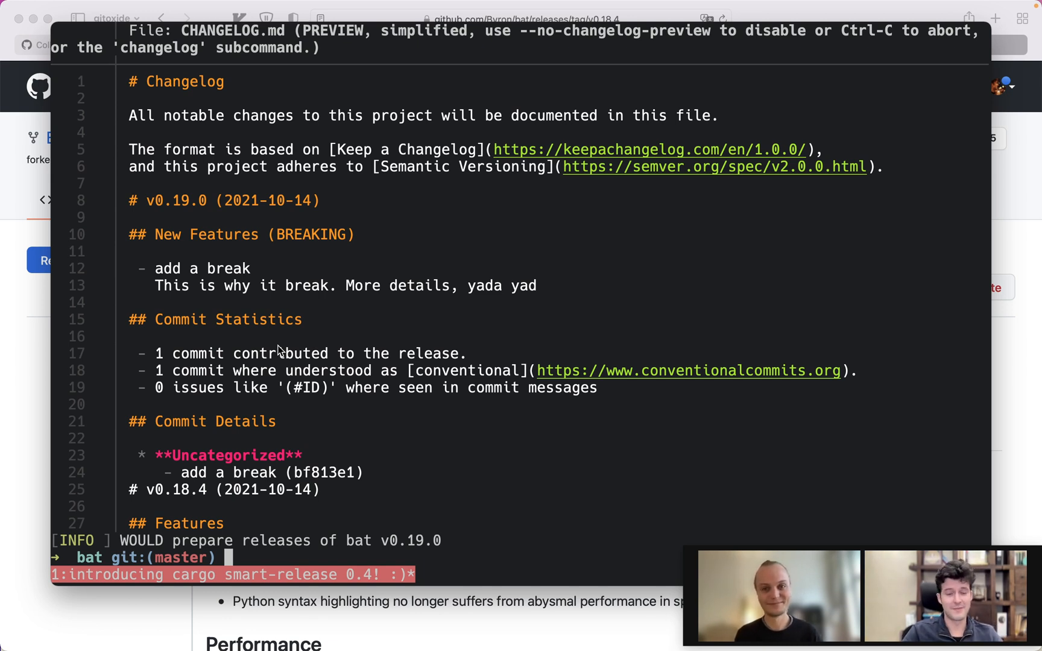
pyautogui.write('cargo smart-release')
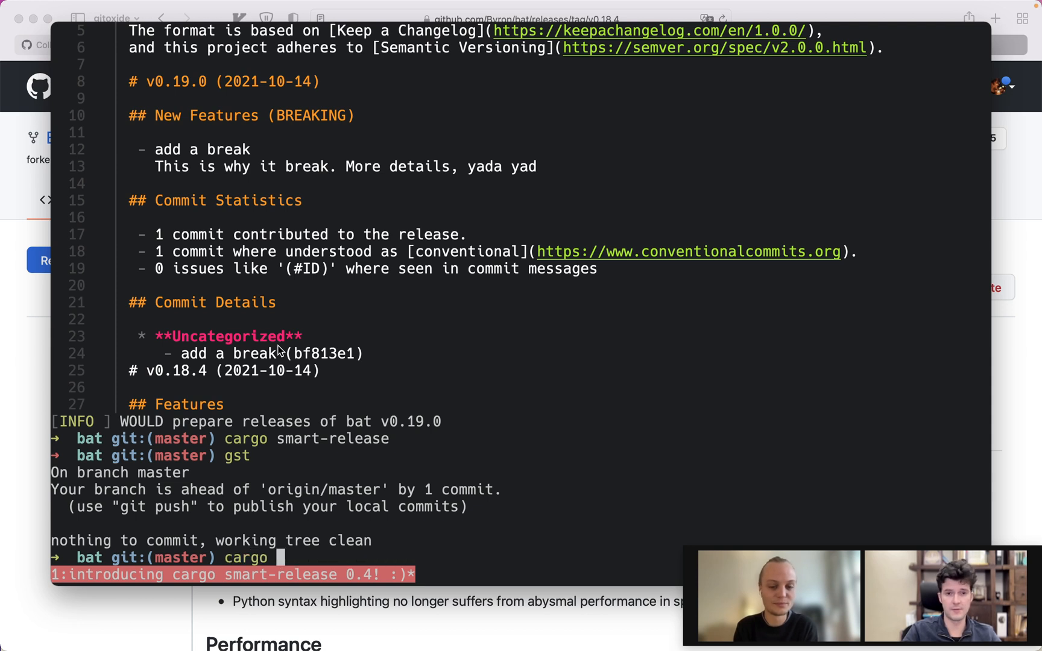
# - Run 'cargo changelog --write' to write the generated entries into CHANGELOG.md
pyautogui.write('changelog --')
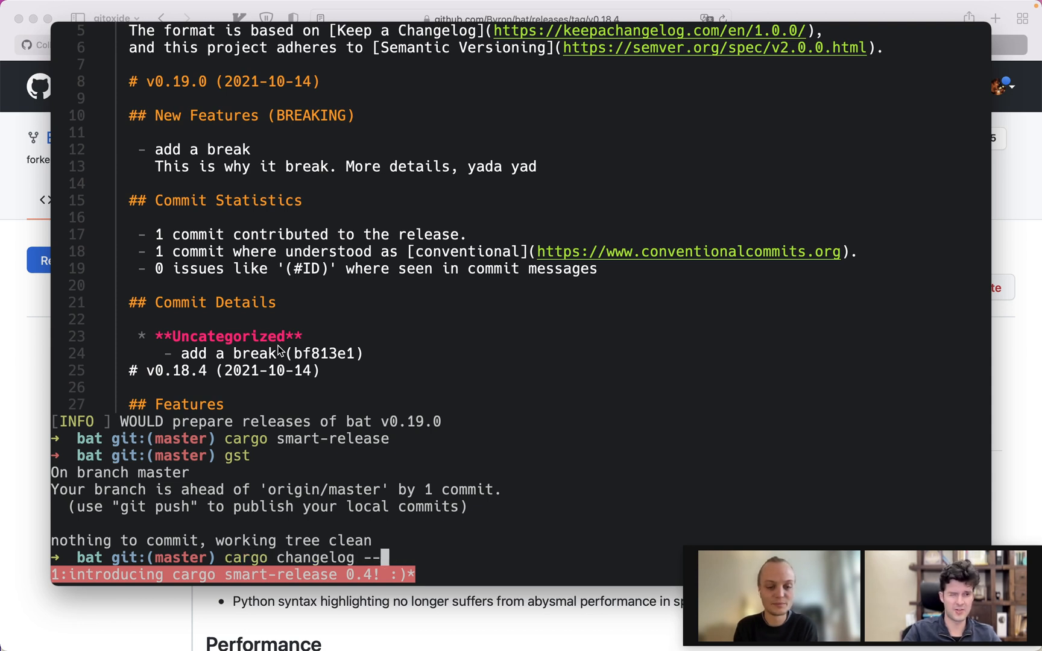
pyautogui.write('write')
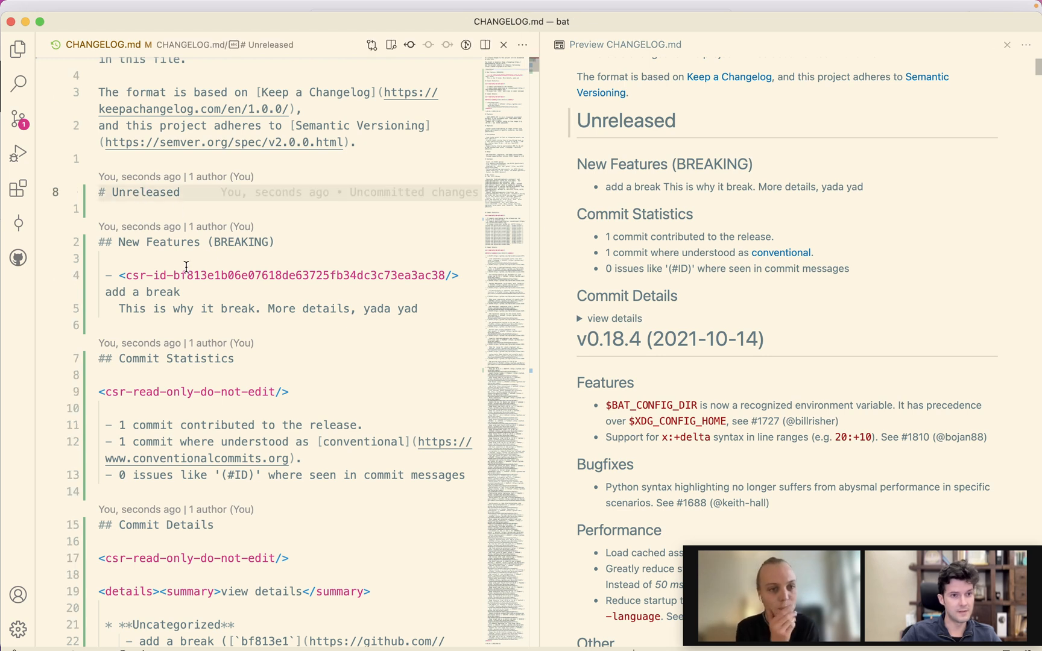
pyautogui.moveTo(164, 245)
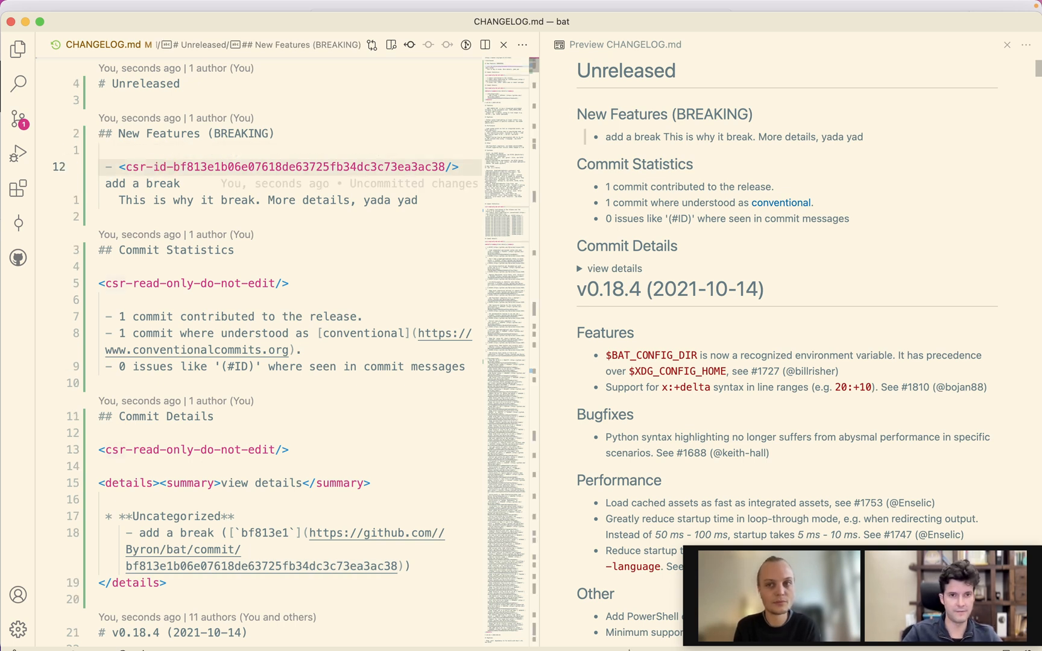
# - Complete the break commit's description to 'yada yada' and start a new line below it
pyautogui.click(152, 166)
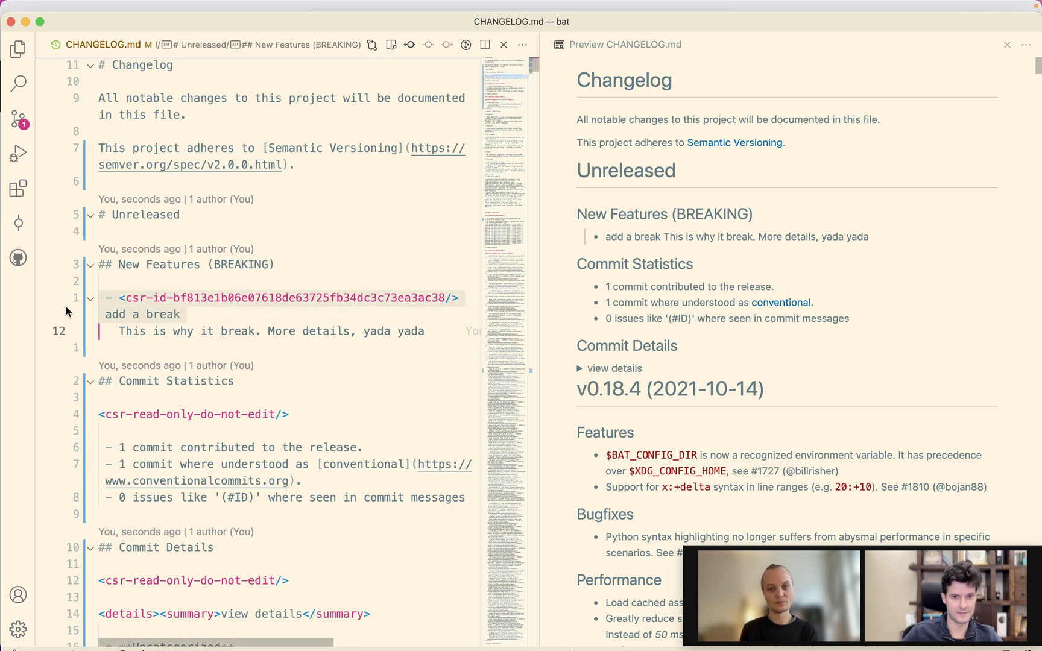
pyautogui.press('cmd+tab')
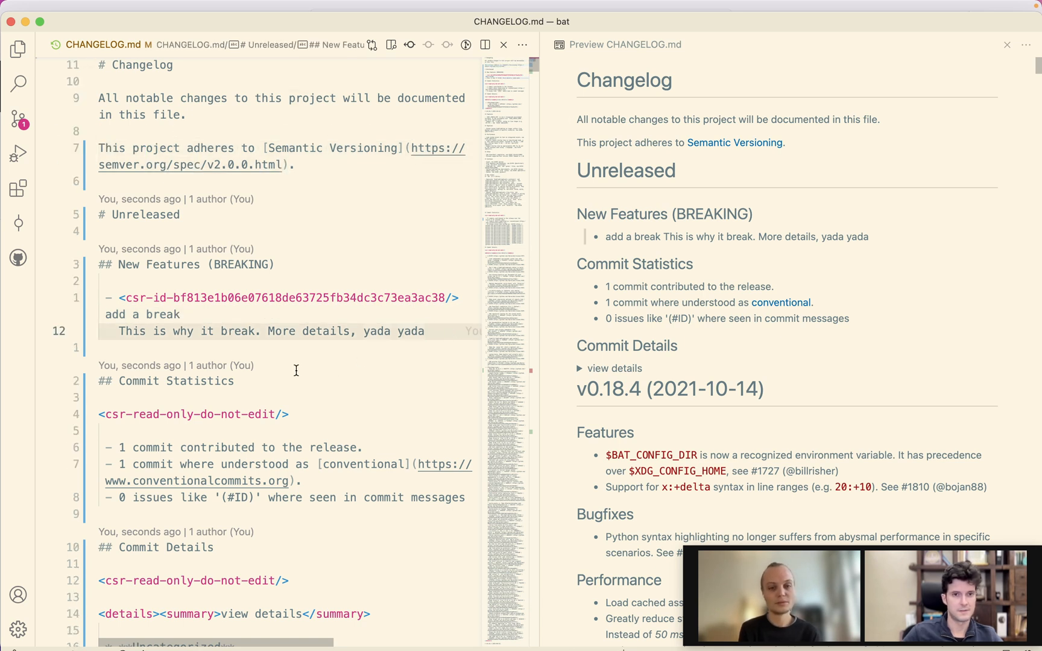
pyautogui.press('enter')
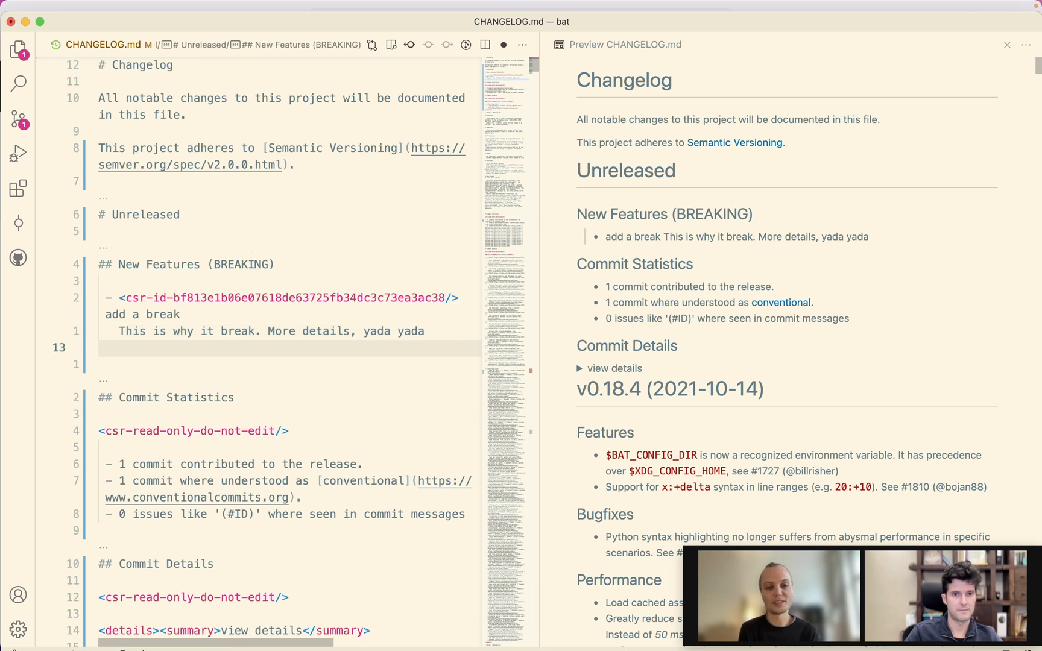
# - Add 'new messages here' and a 'with some' list line under the breaking features section
pyautogui.press('Enter')
pyautogui.write('- you can also add')
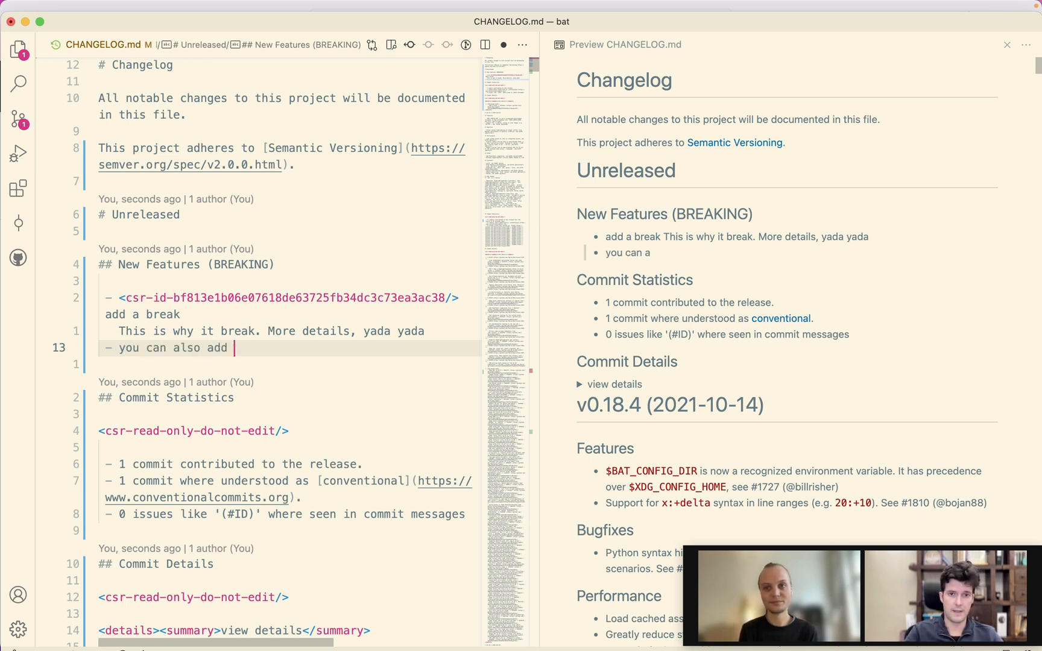
pyautogui.write('new messages here')
pyautogui.write('Or there')
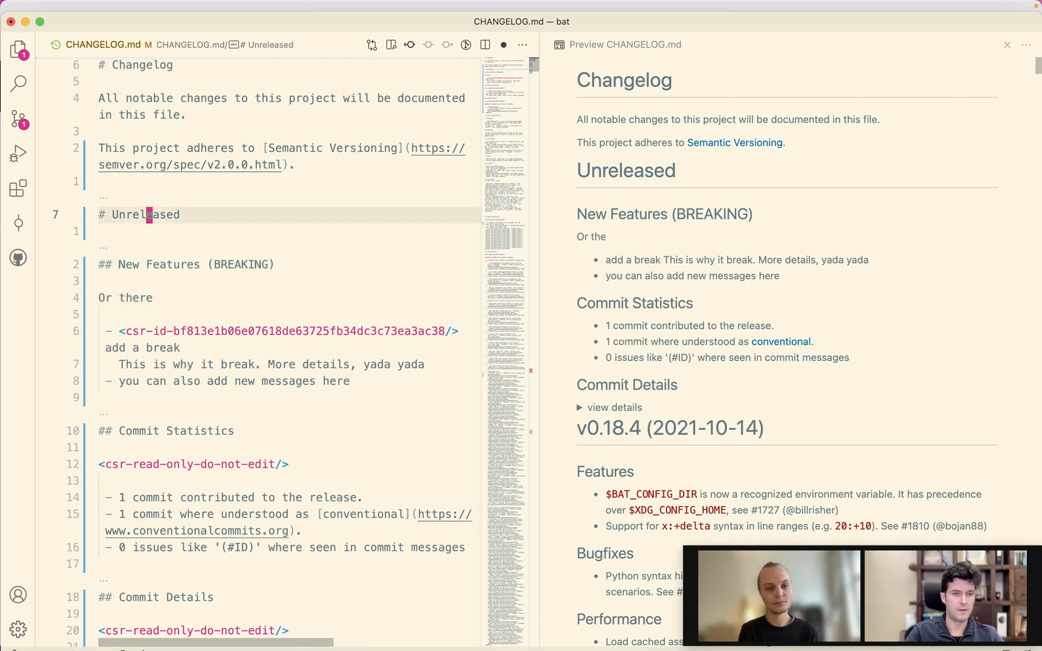
pyautogui.write('Or some in')
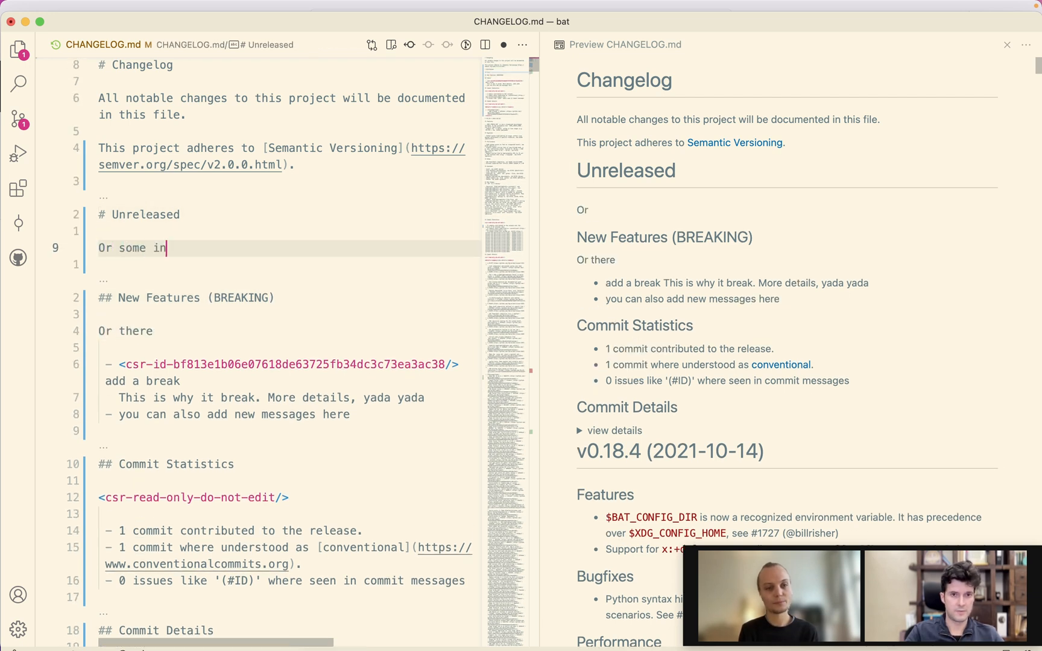
pyautogui.press('enter')
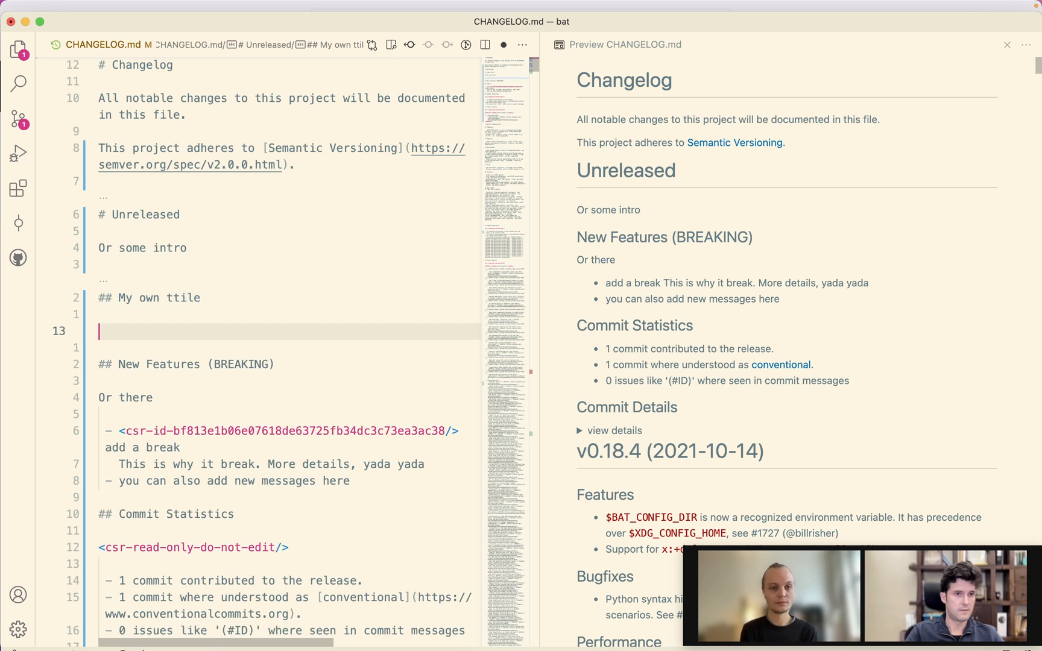
pyautogui.write('- with some list')
pyautogui.write('```rust')
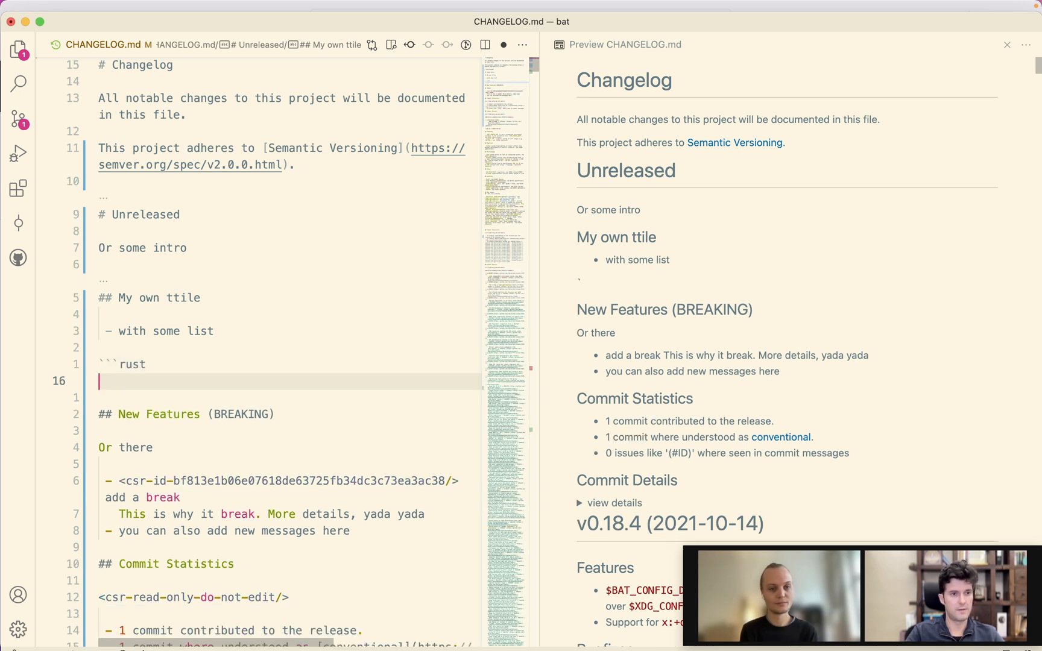
# - Add a rust fenced block containing 'fn main () {}' under the My own ttile section
pyautogui.write('mfn main')
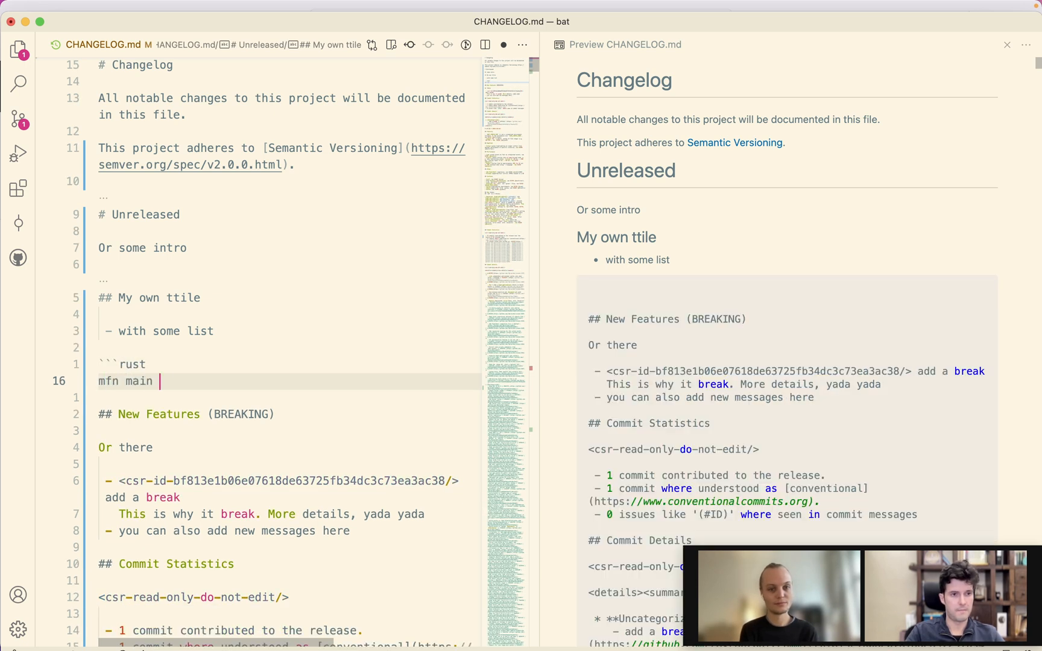
pyautogui.write('()')
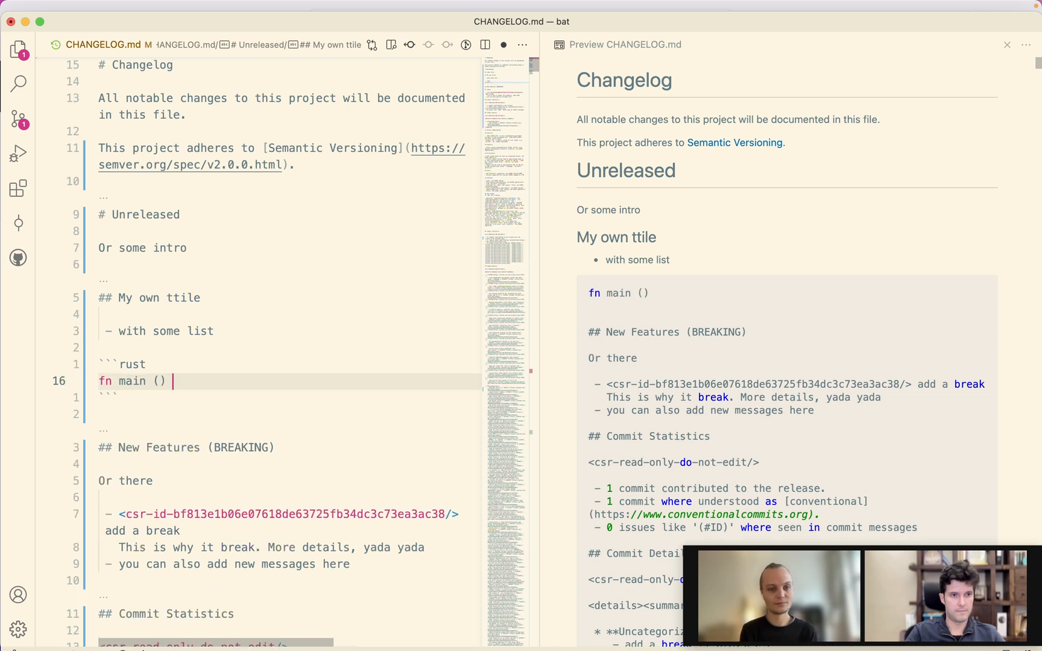
pyautogui.write('{}')
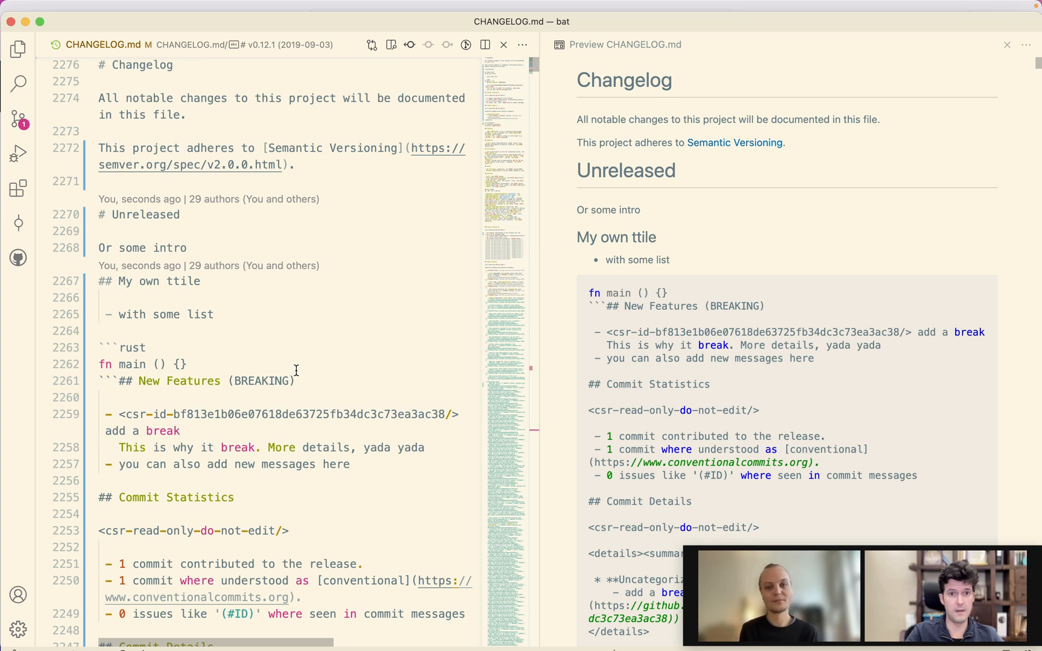
# - Review the rendered Markdown preview of the hand-edited changelog before committing
pyautogui.scroll(-3)
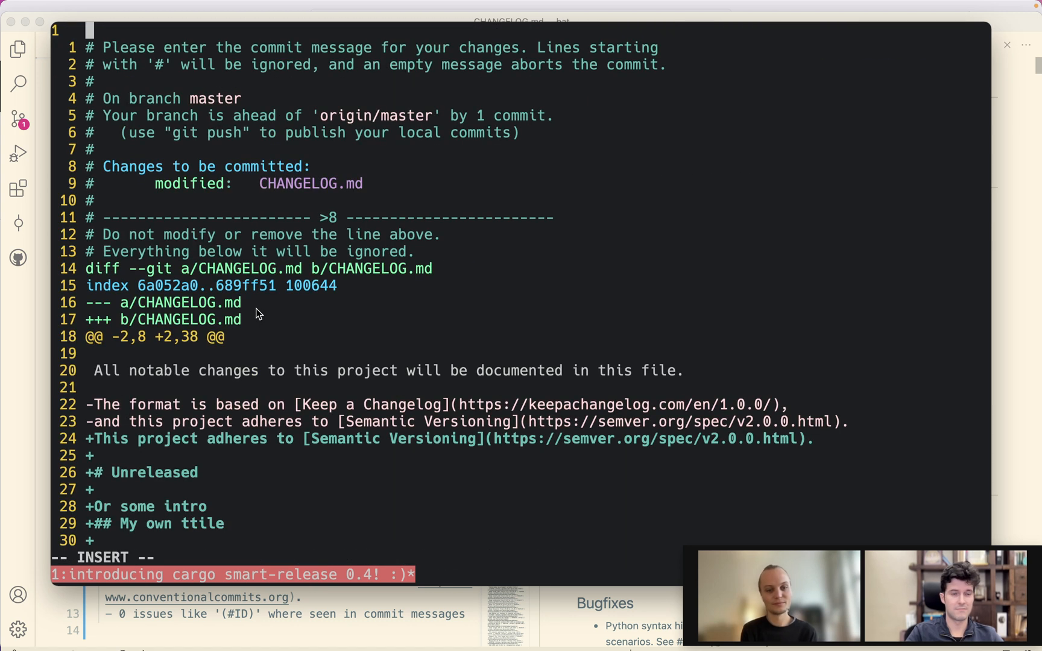
# - Commit as 'adjust changelog' and run 'cargo smart-release --execute --no-publish' to release v0.19.0
pyautogui.write('adjust changelog')
pyautogui.write('cargo smart-release  --execute --bump patch')
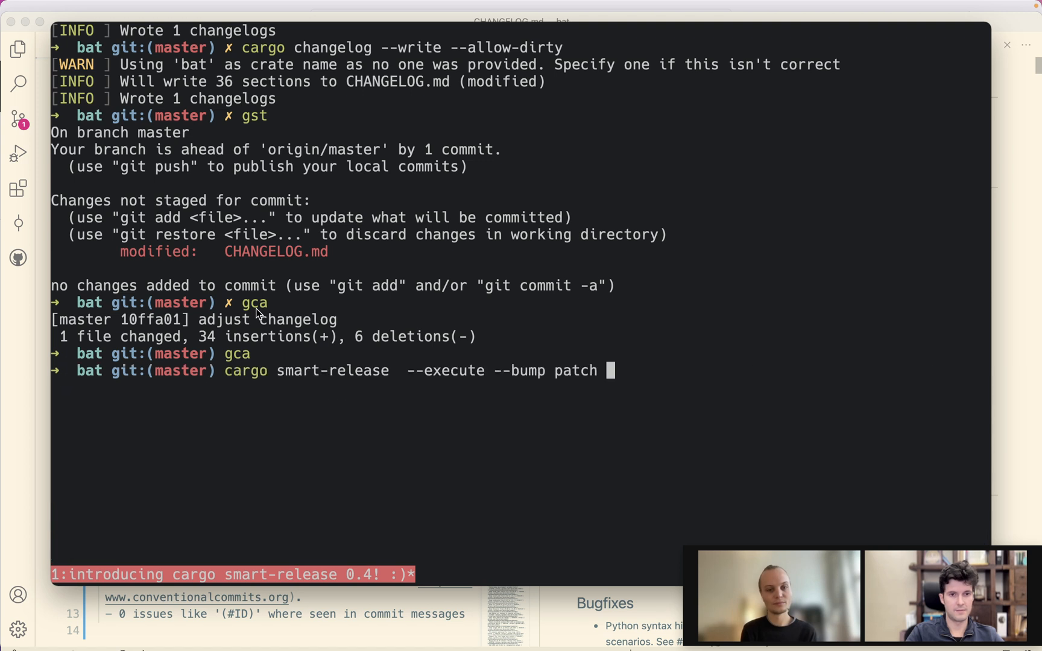
pyautogui.press('Backspace')
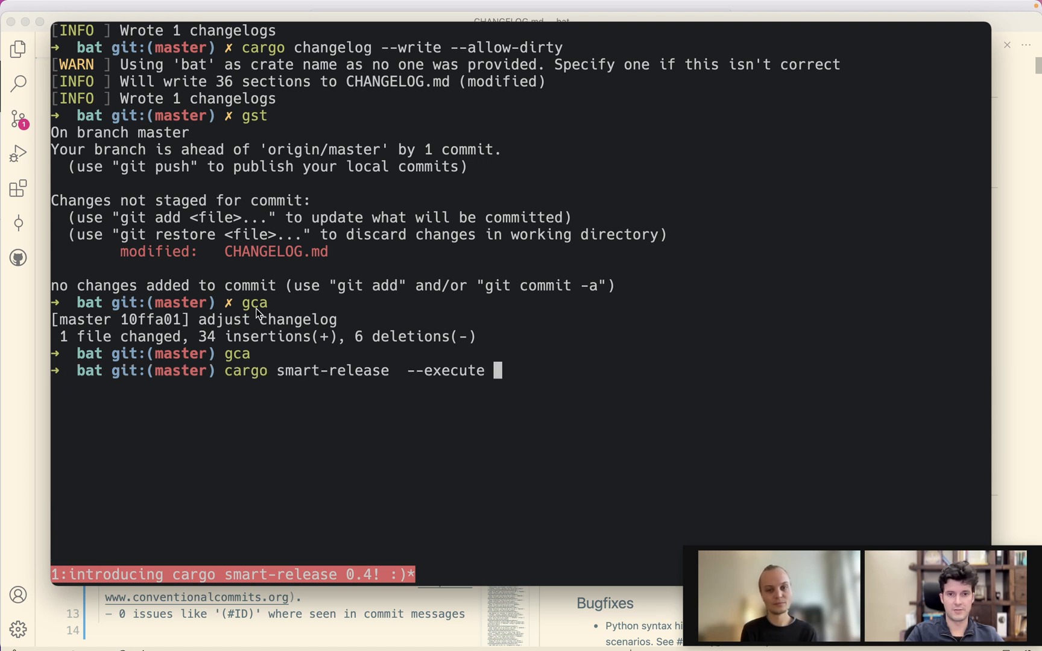
pyautogui.write('--no-p')
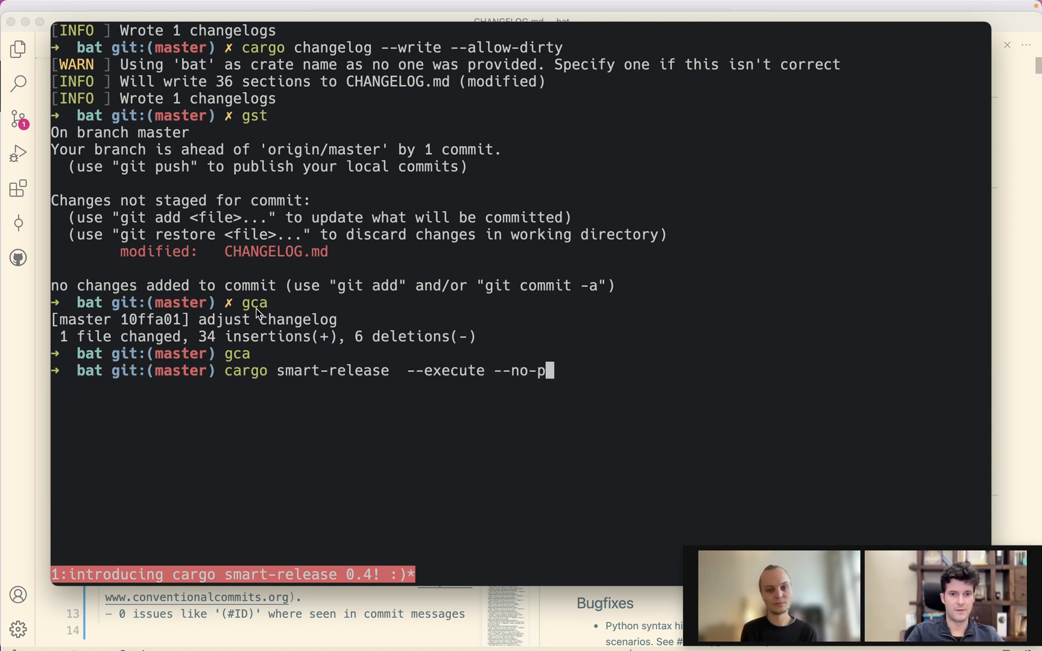
pyautogui.write('ublish')
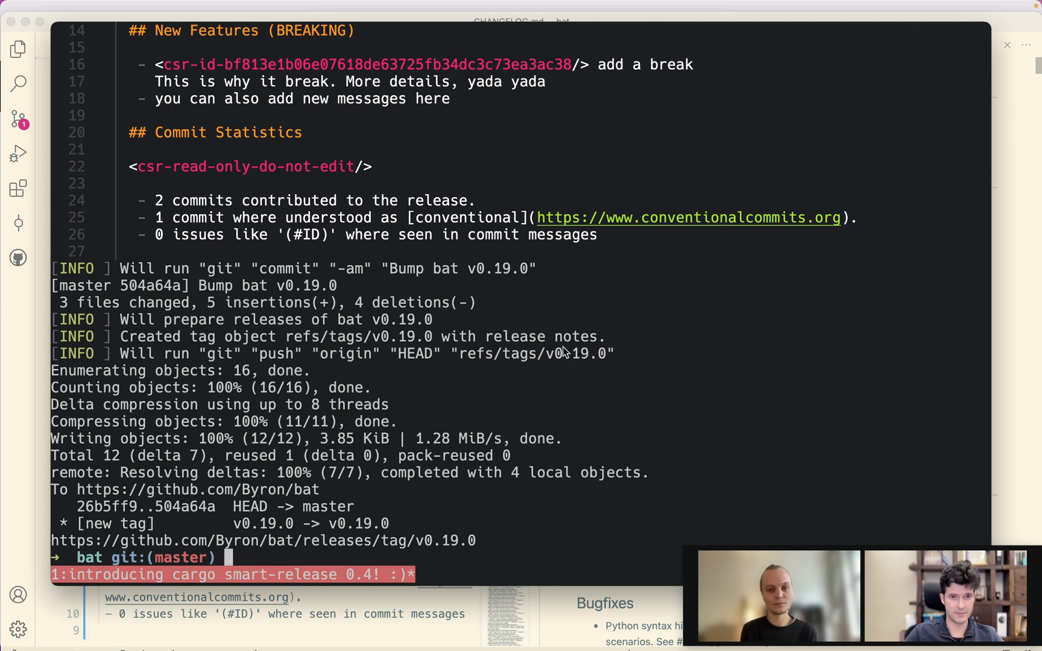
# - Show the v0.19.0 tag with 'git show v0.19' and switch to the browser
pyautogui.write('jgit show')
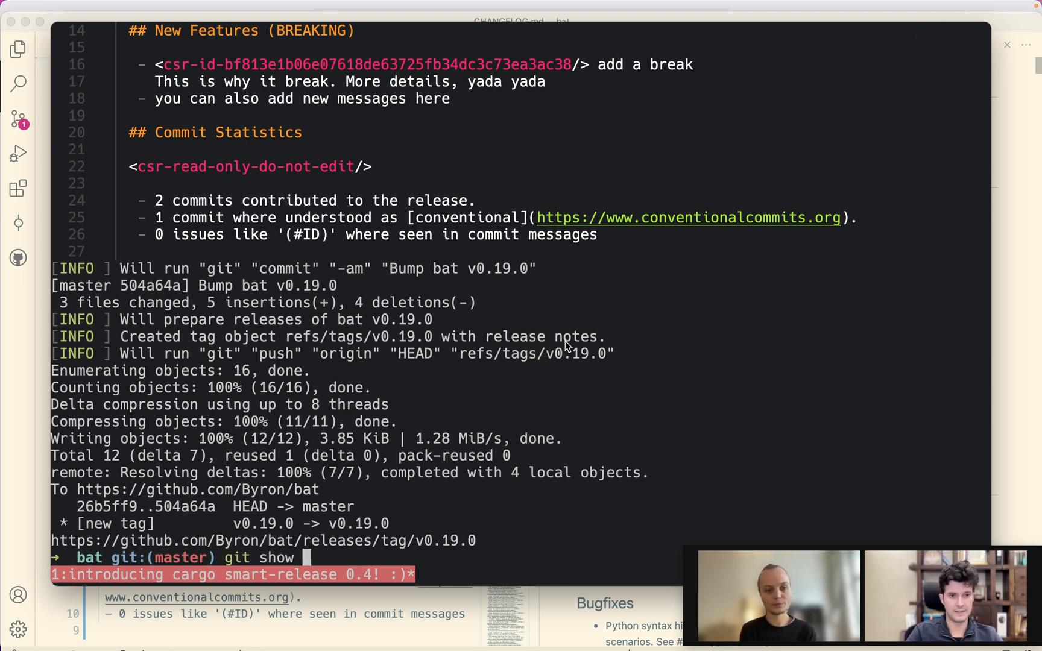
pyautogui.write('v0.19')
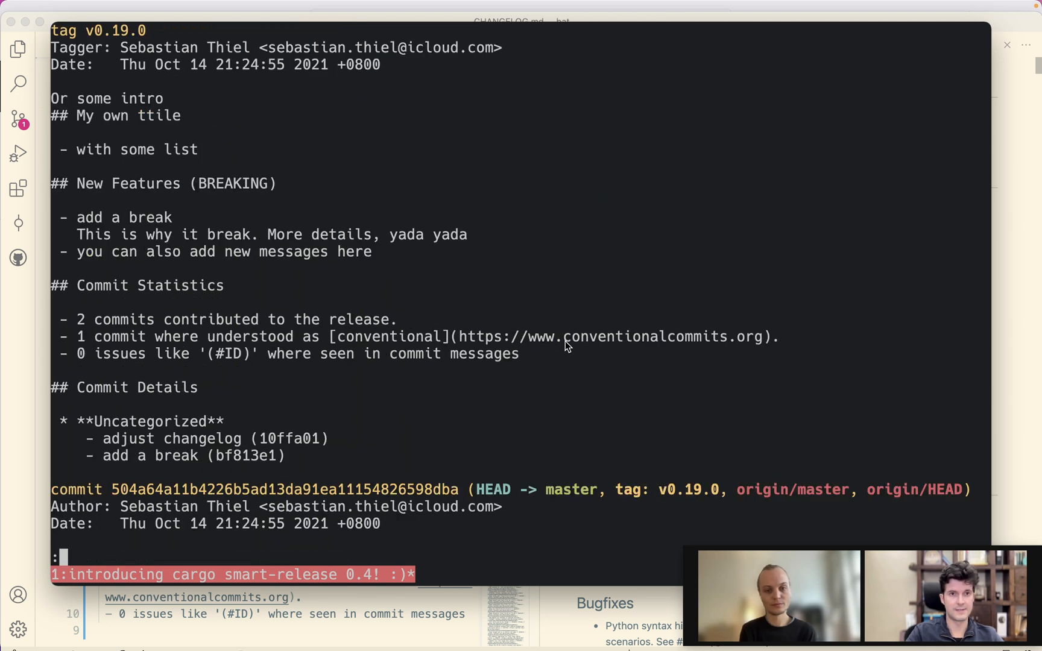
pyautogui.moveTo(221, 213)
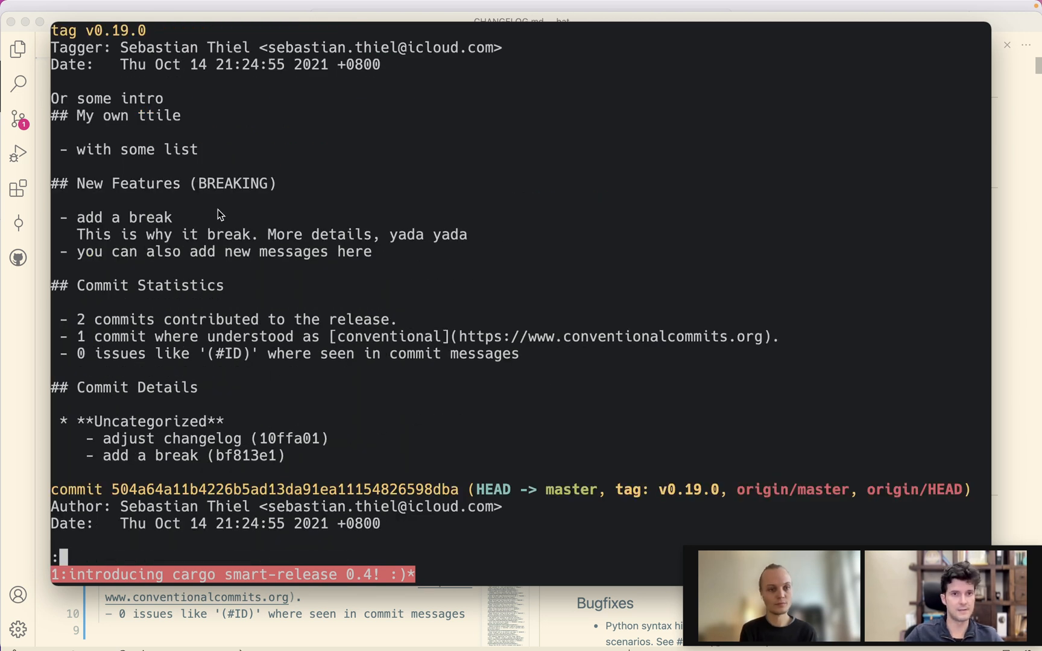
pyautogui.moveTo(63, 107)
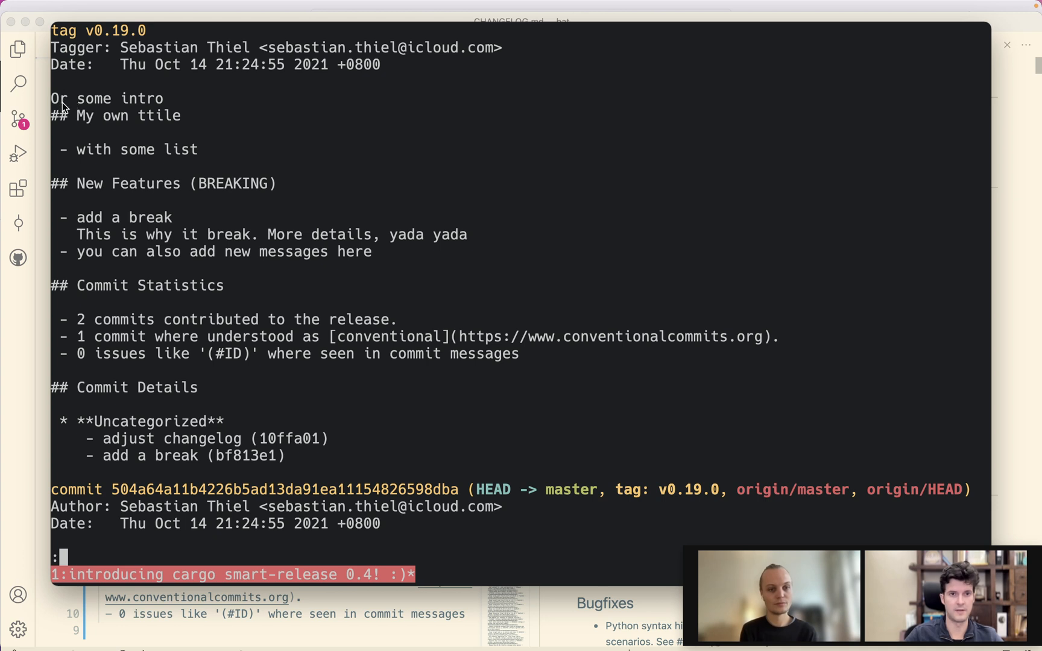
pyautogui.moveTo(63, 116)
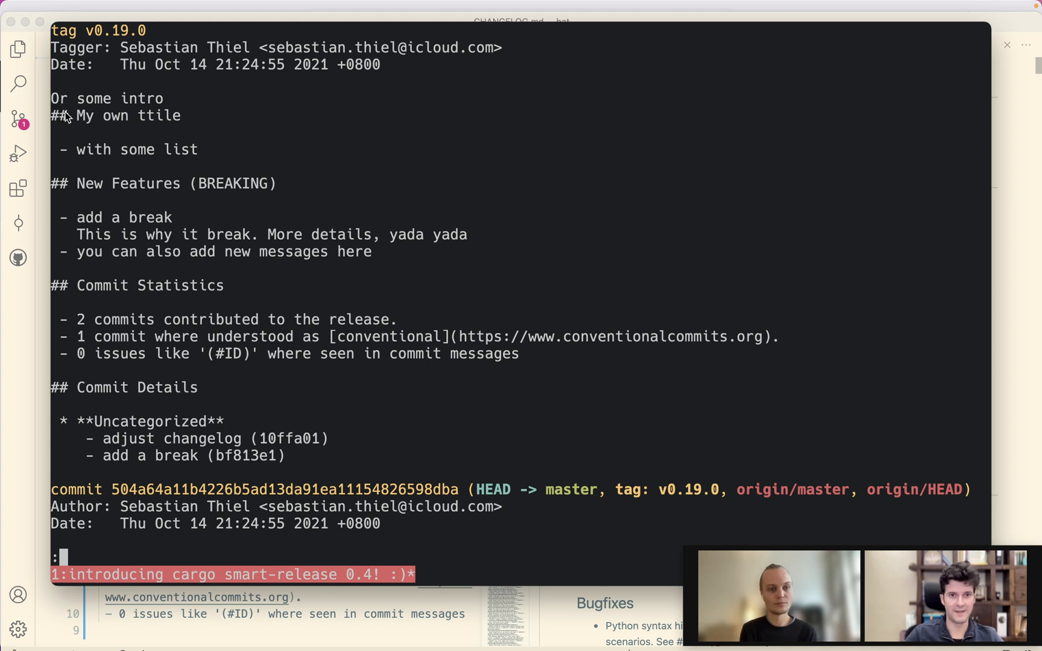
pyautogui.press('cmd+tab')
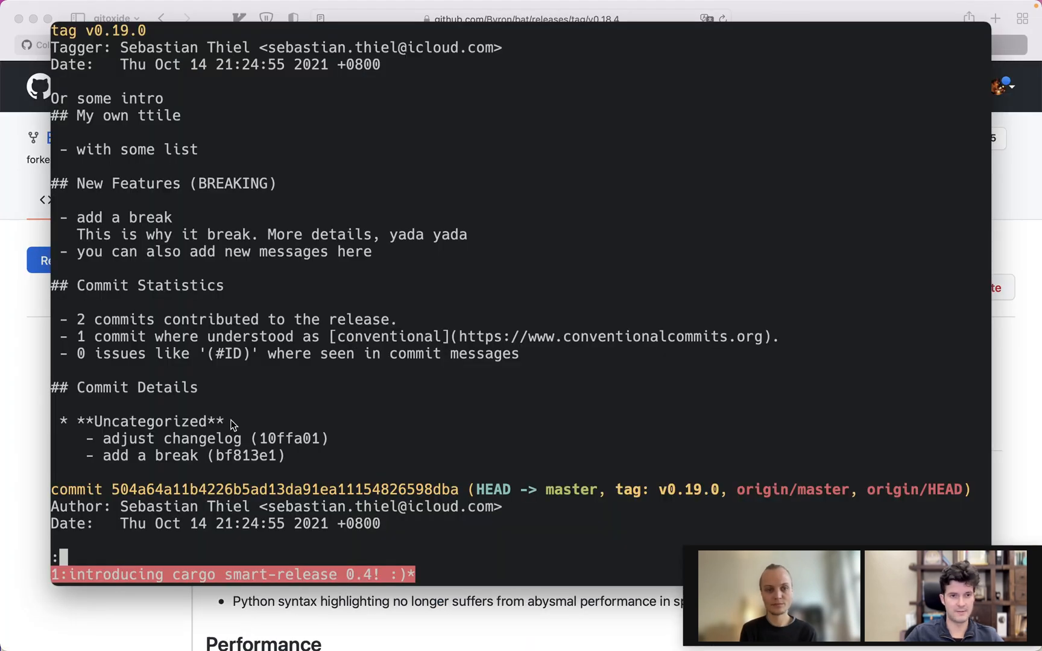
pyautogui.moveTo(315, 457)
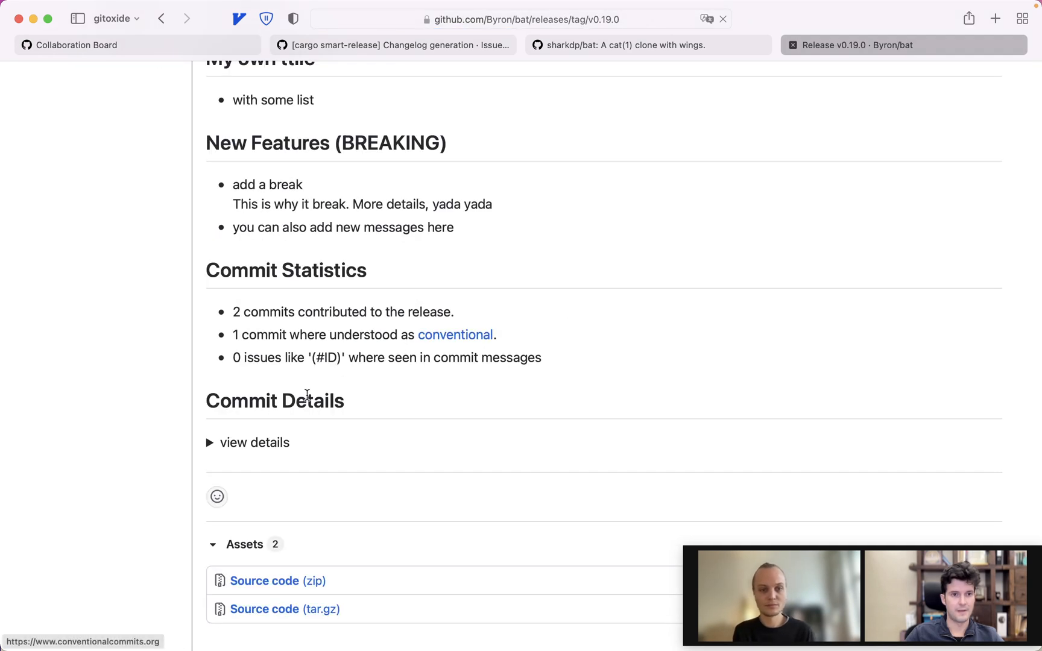
# - Toggle the release's commit details and scroll through the intro, breaking features and statistics
pyautogui.click(253, 443)
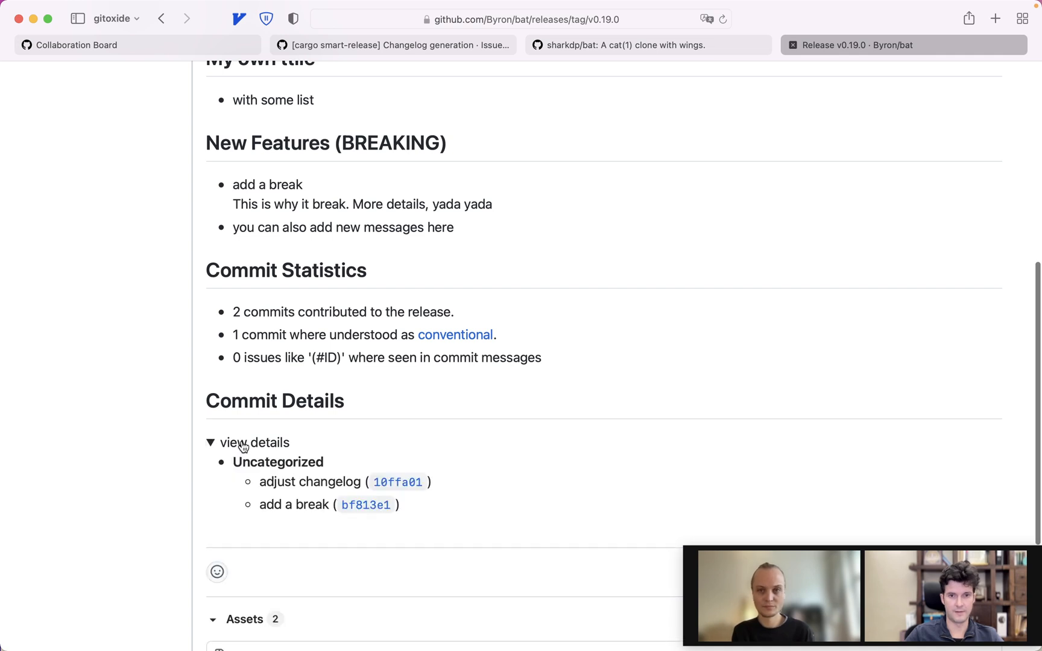
pyautogui.click(253, 443)
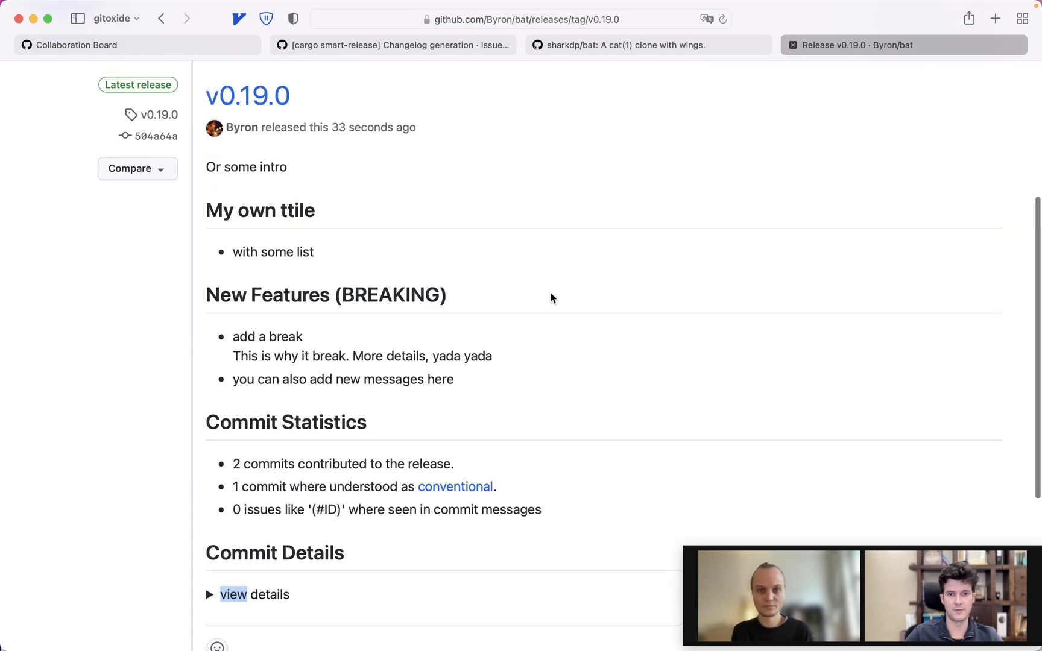
pyautogui.scroll(-3)
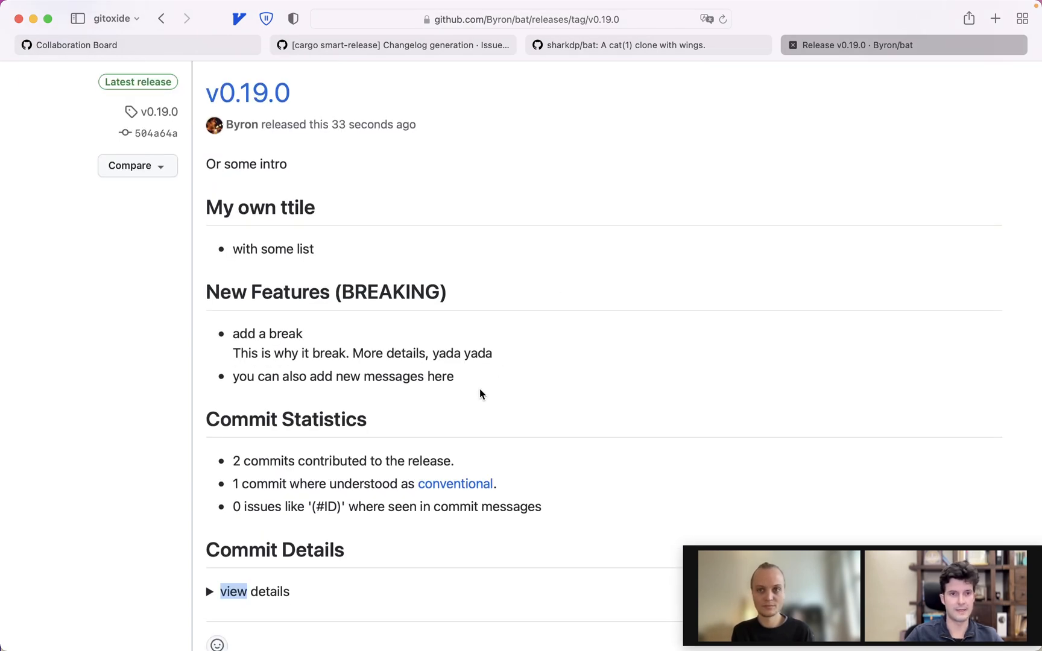
pyautogui.scroll(-3)
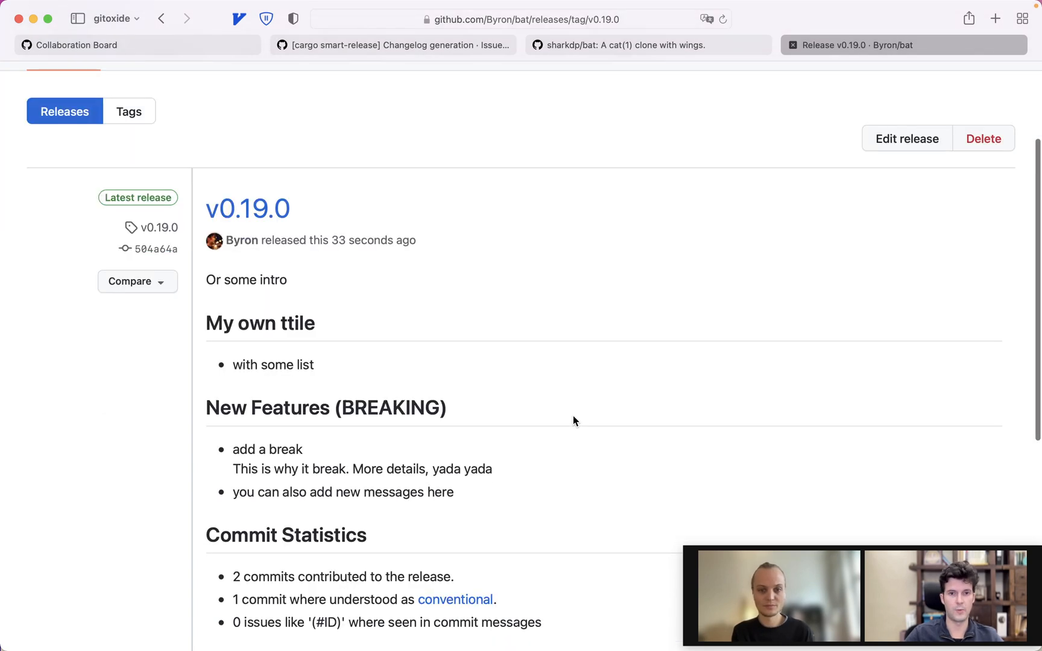
pyautogui.scroll(-3)
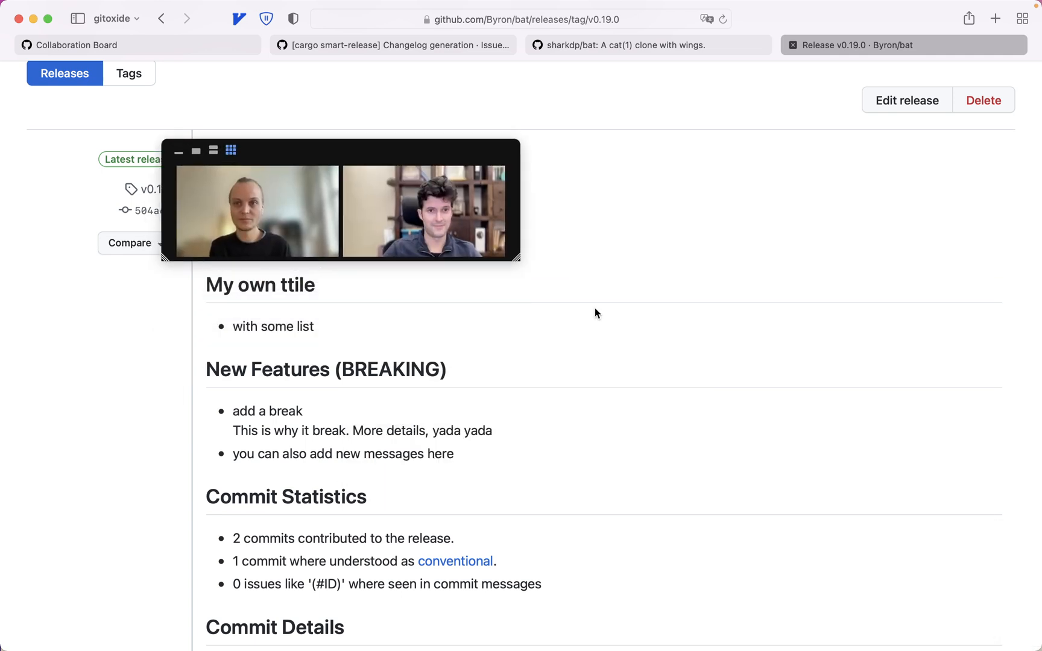
# - Browse the gitoxide repository's crate folders such as git-config and git-pack
pyautogui.moveTo(518, 260); pyautogui.dragTo(890, 525)
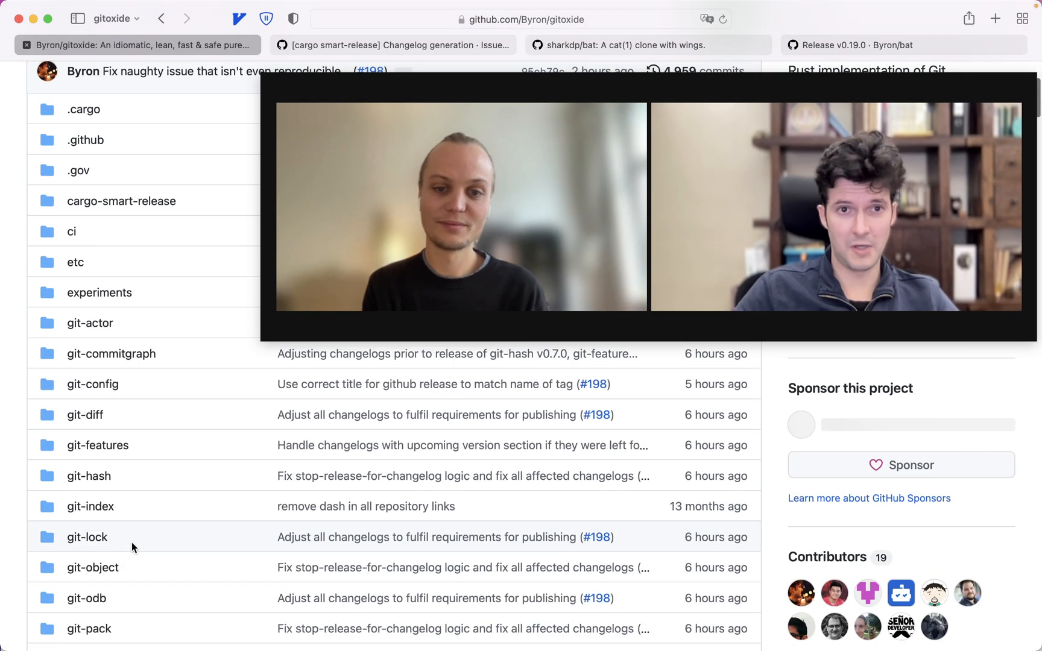
pyautogui.scroll(-3)
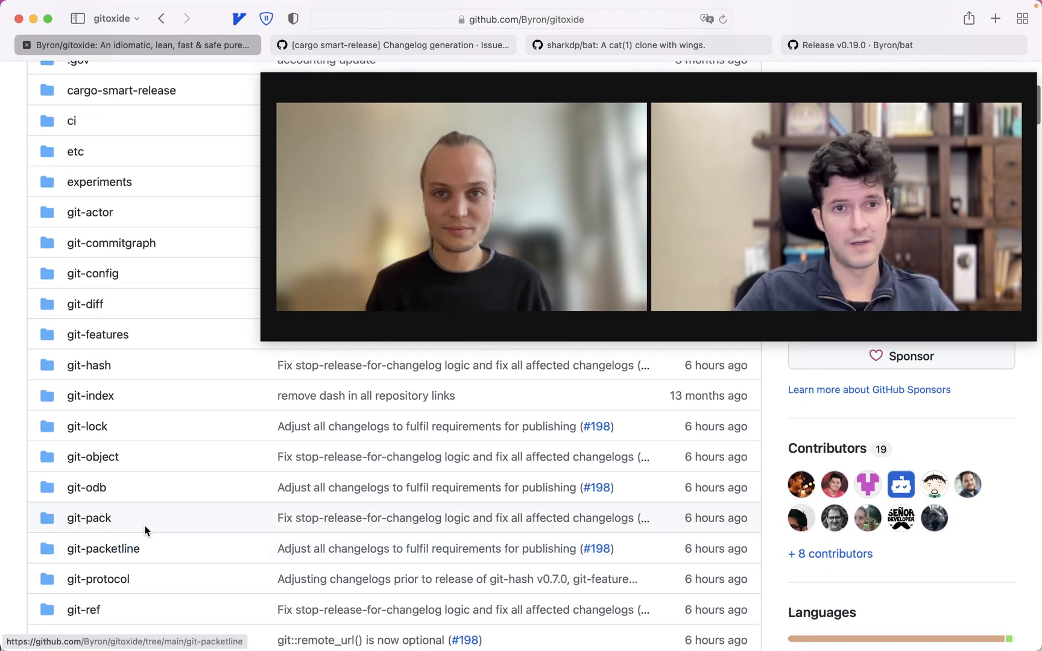